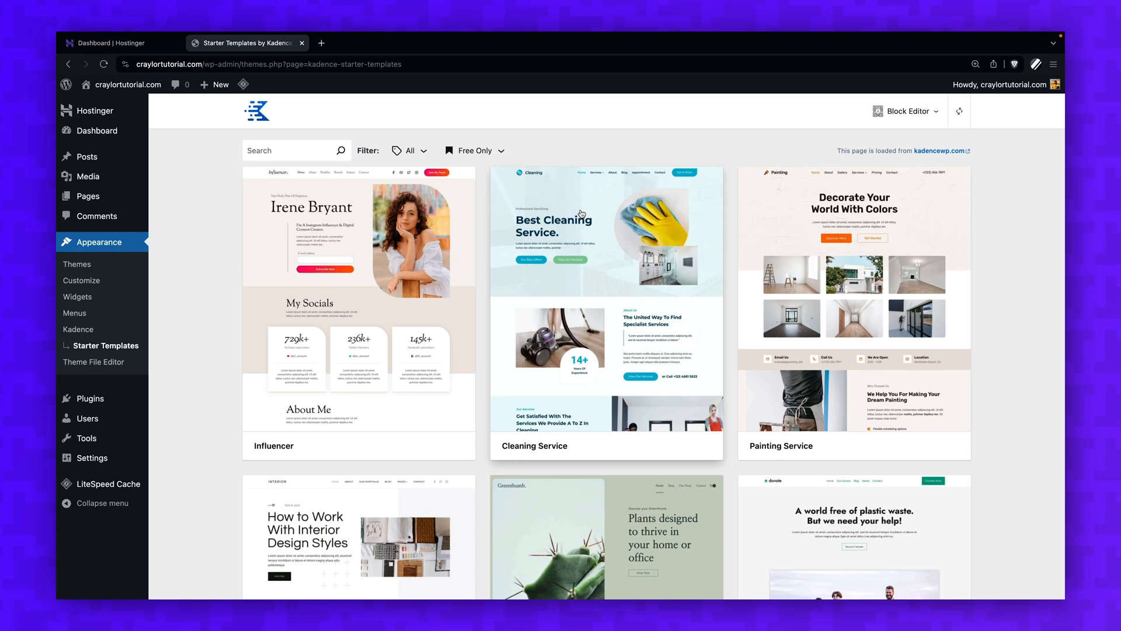
Select the interior design starter template's pages to import, adding About and Contact
scroll(down, 3)
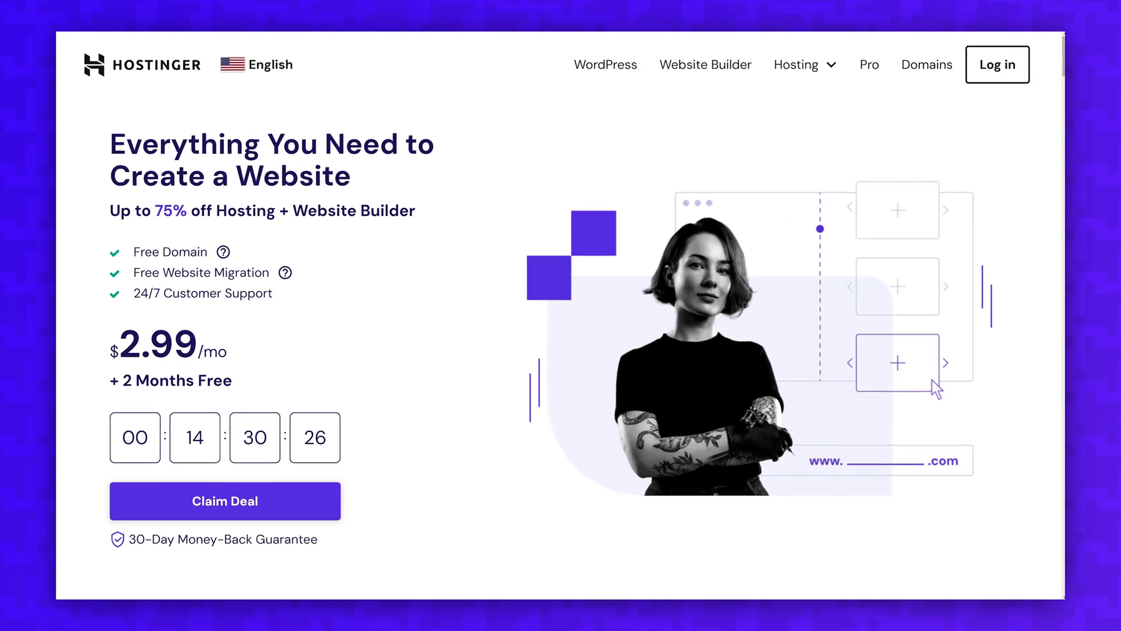
click(224, 501)
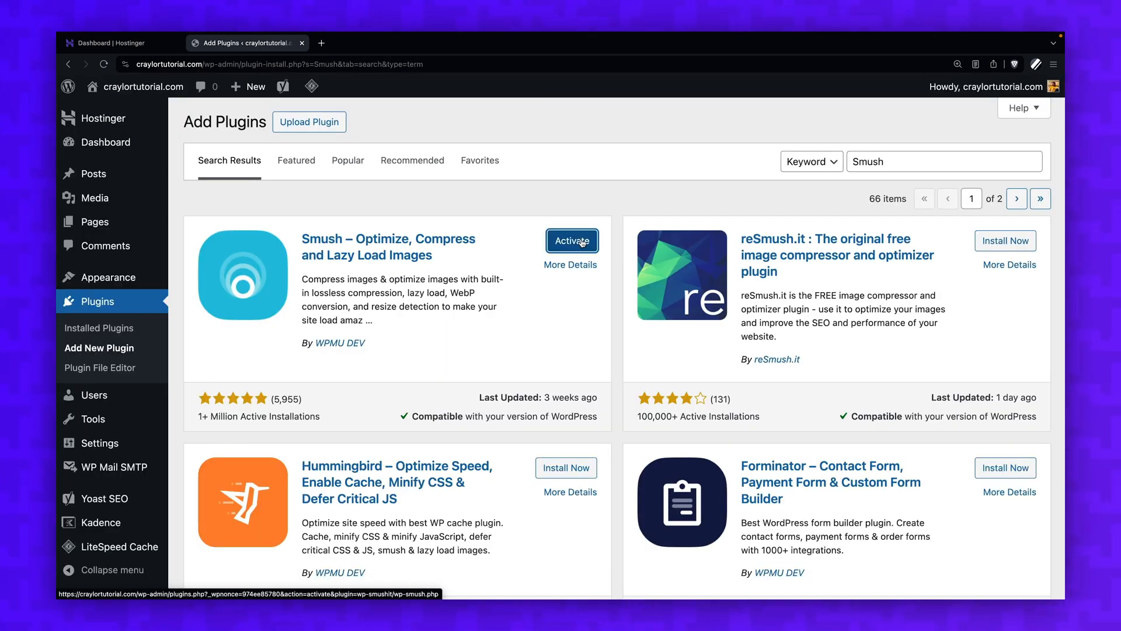
click(499, 44)
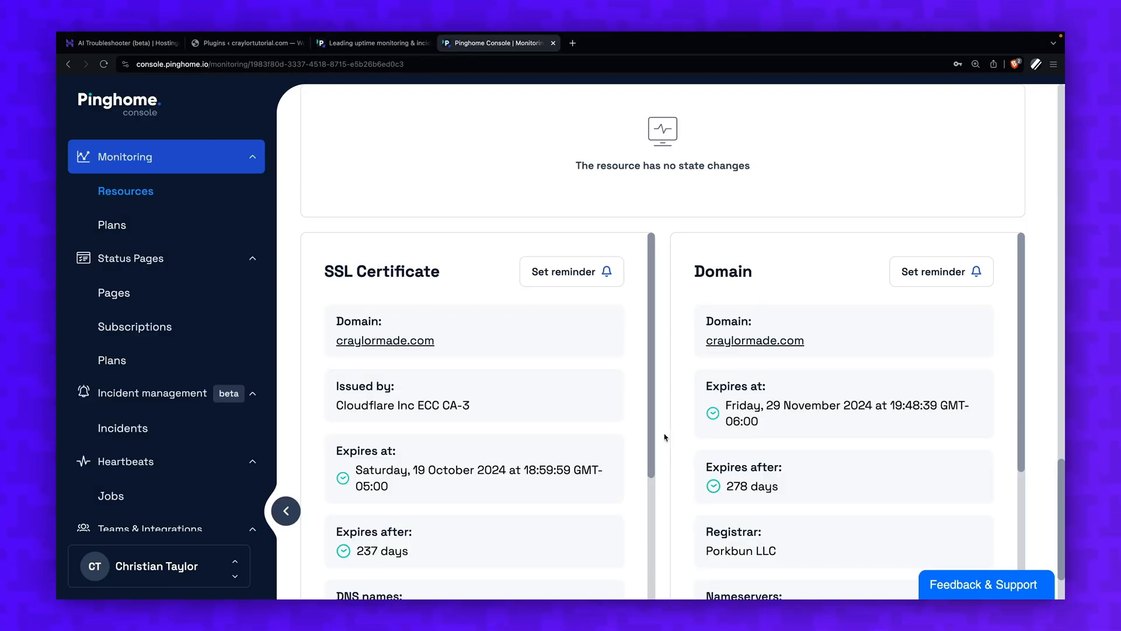
click(247, 43)
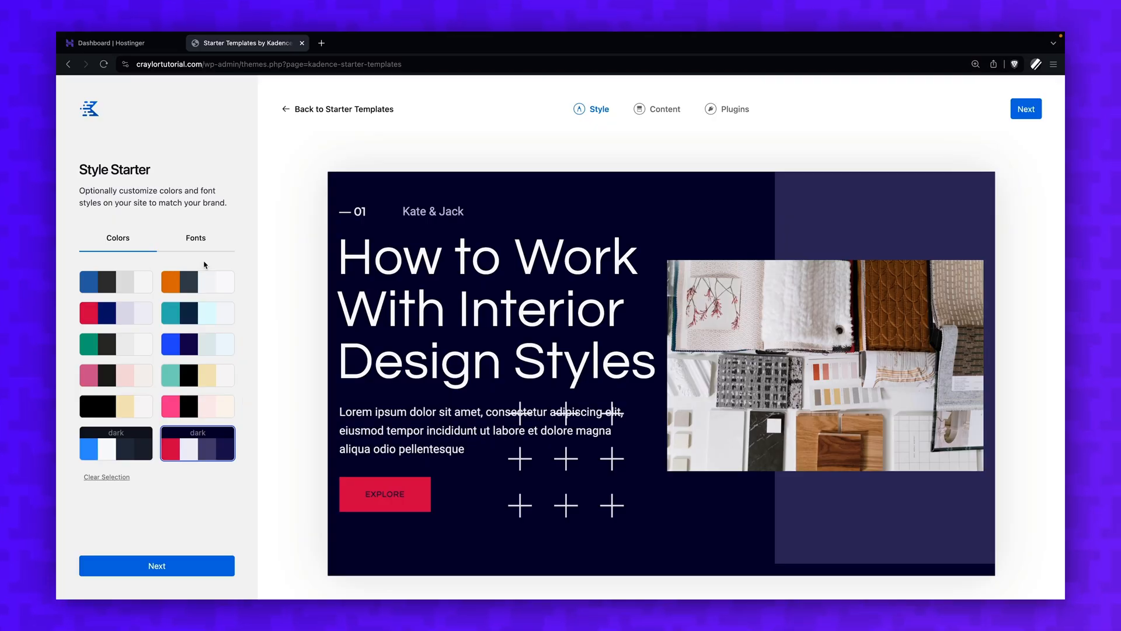
click(196, 238)
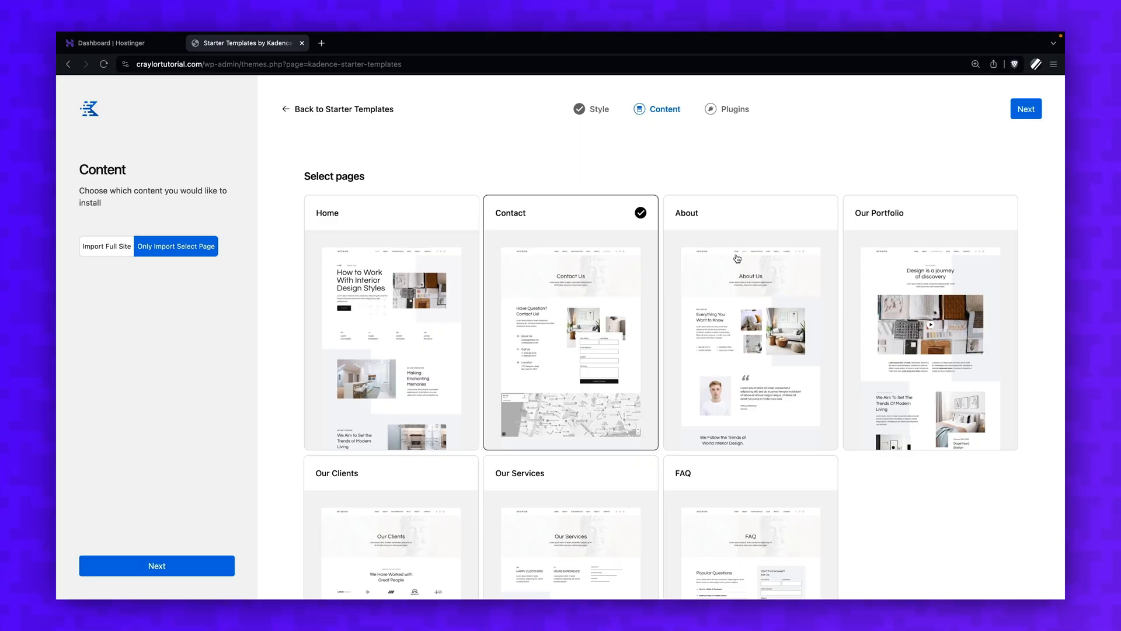
click(1025, 109)
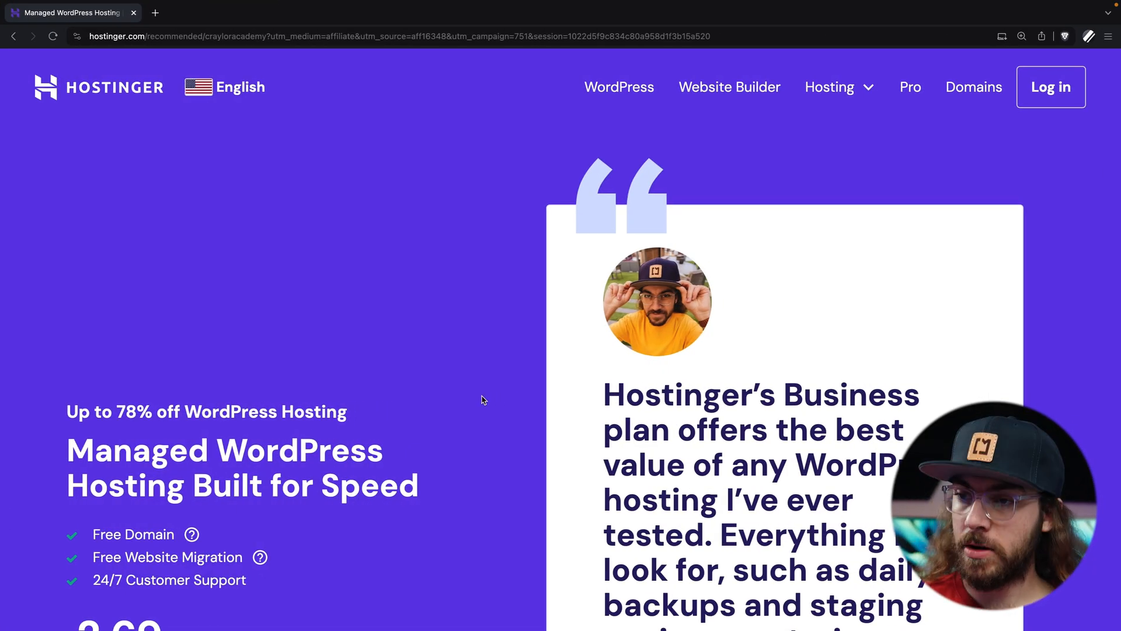
Scroll down to the Hostinger managed WordPress pricing plans section
scroll(down, 3)
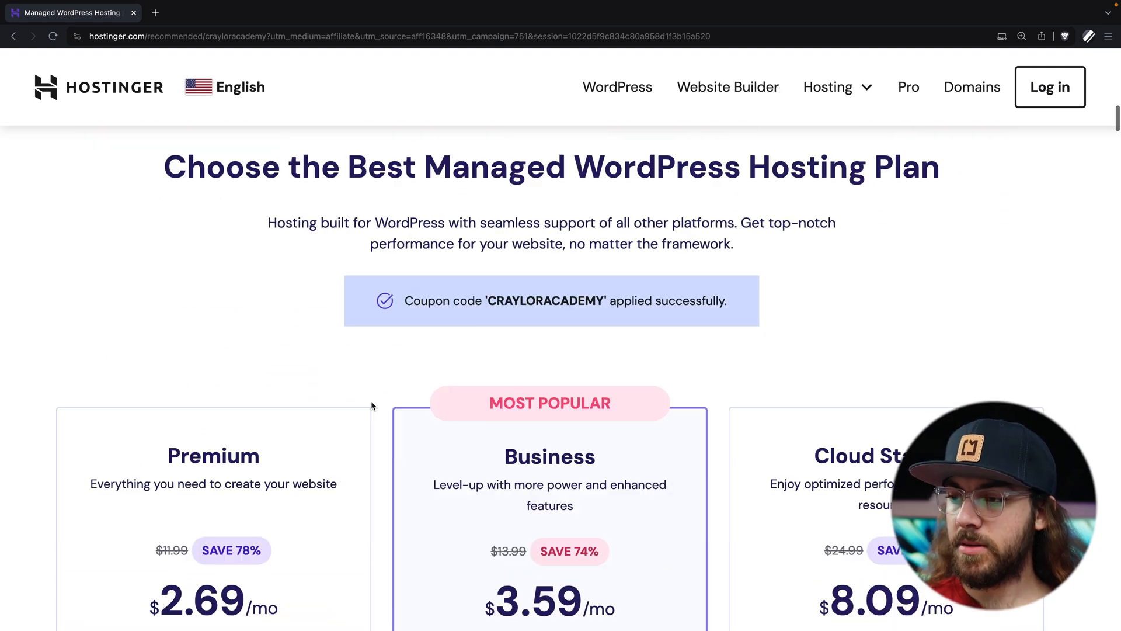
scroll(down, 3)
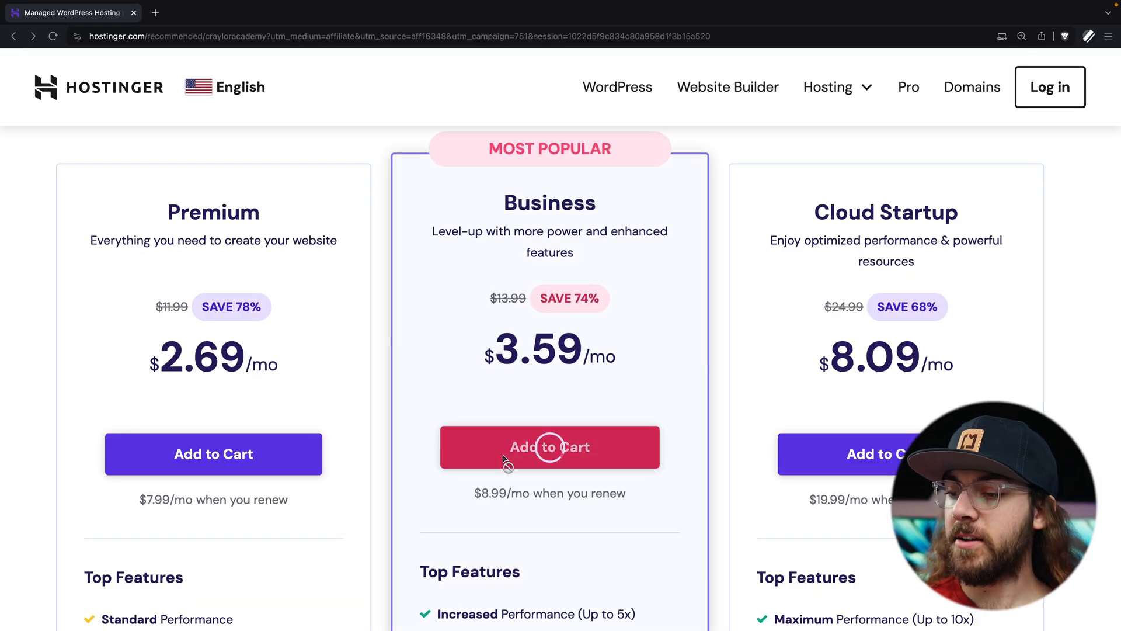
Add the Business Web Hosting plan to the cart and review the 48-month period at $3.59/month
click(549, 447)
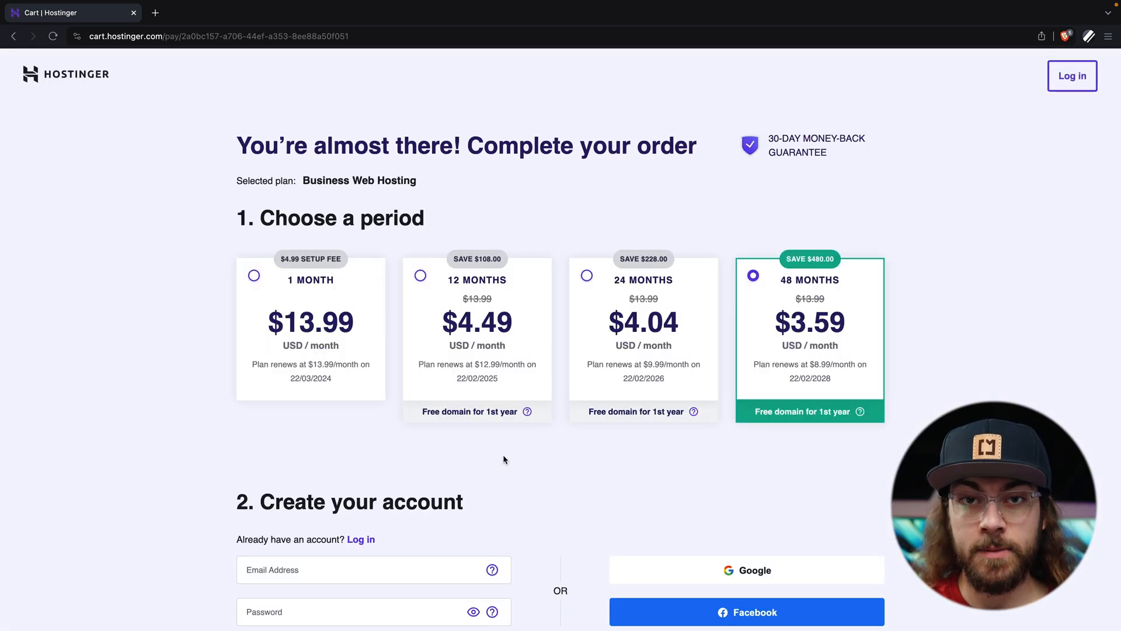
scroll(down, 3)
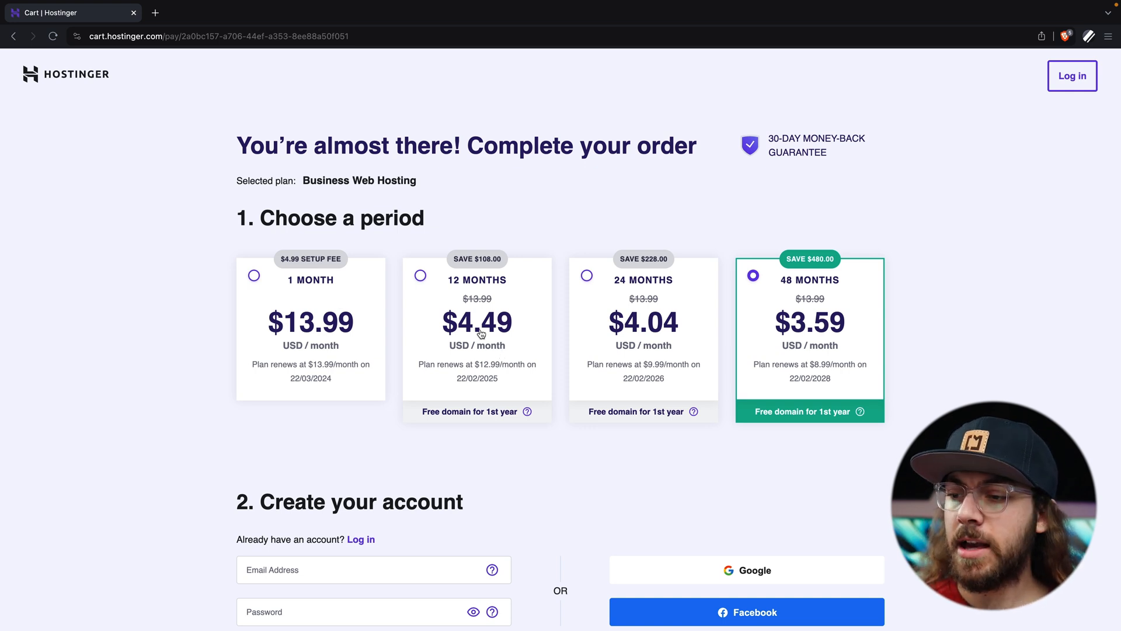
mouse_move(495, 406)
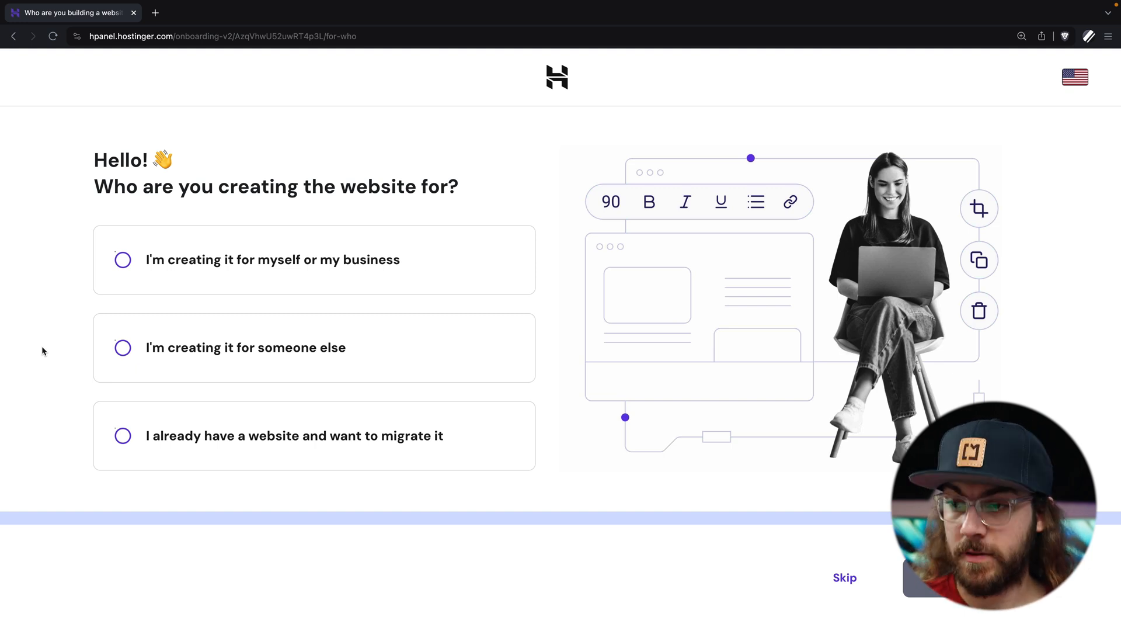
Answer onboarding: Online business card website type, built with WordPress with AI
click(123, 259)
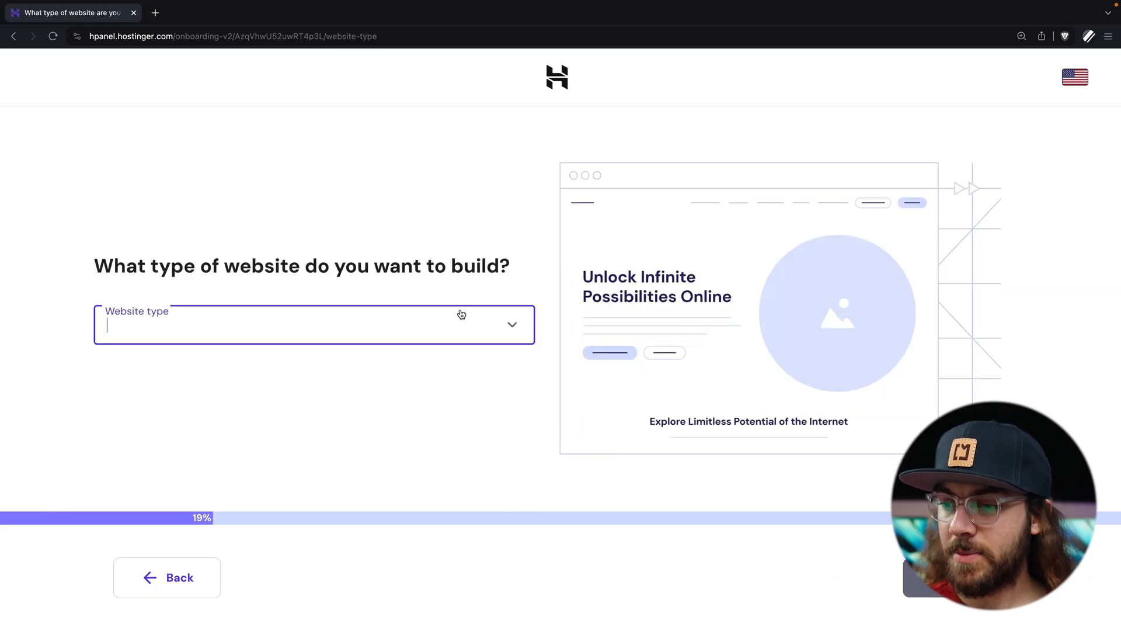
click(313, 324)
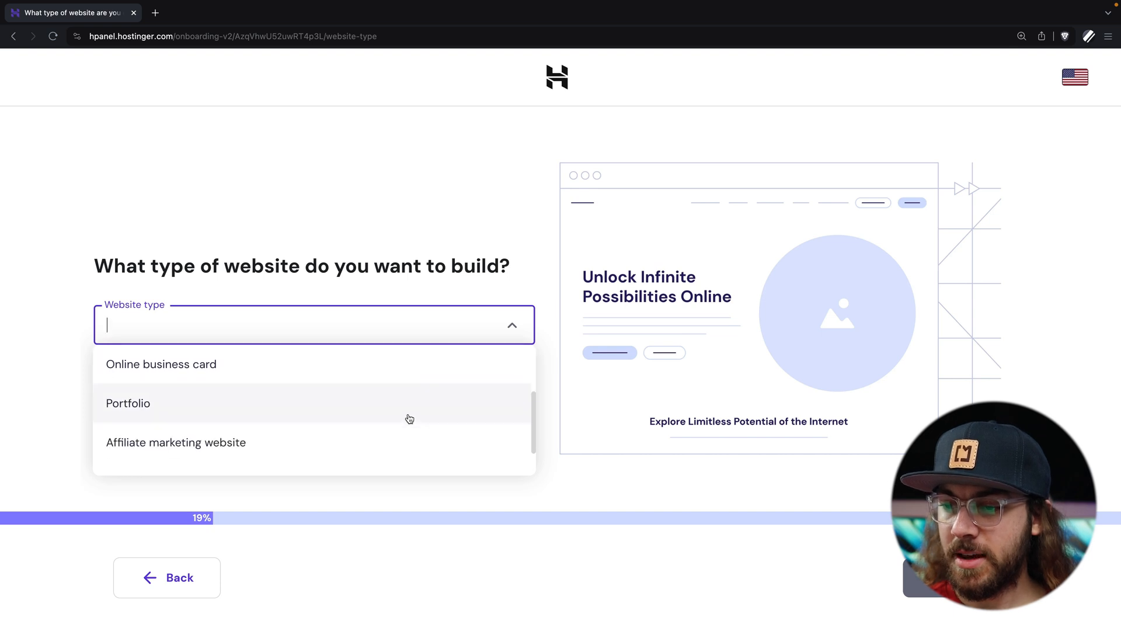
click(161, 364)
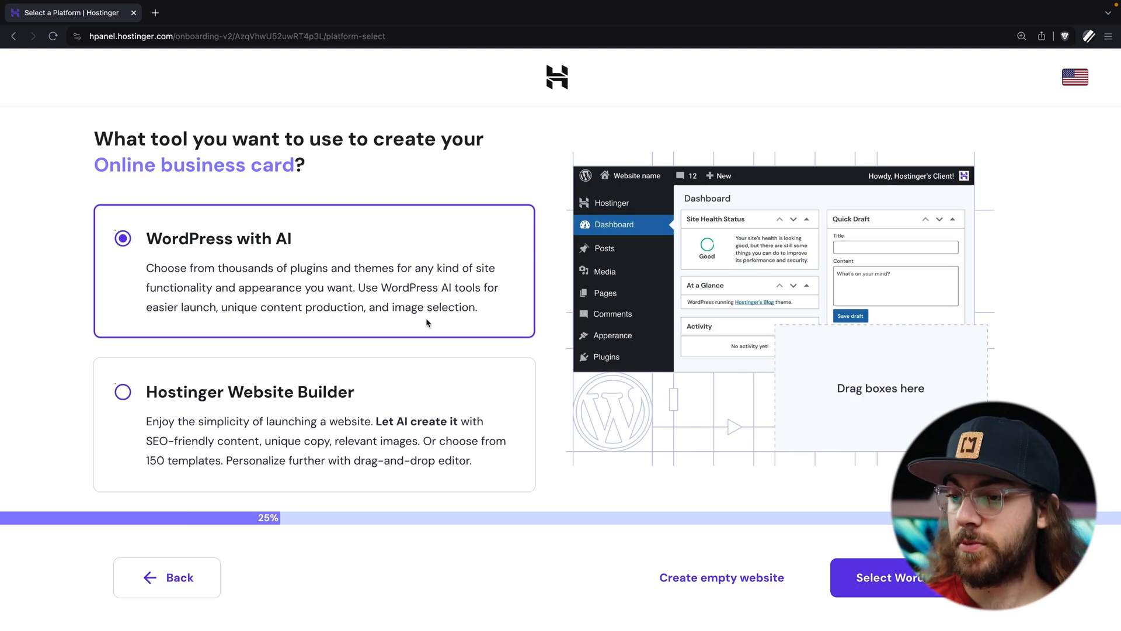
click(887, 577)
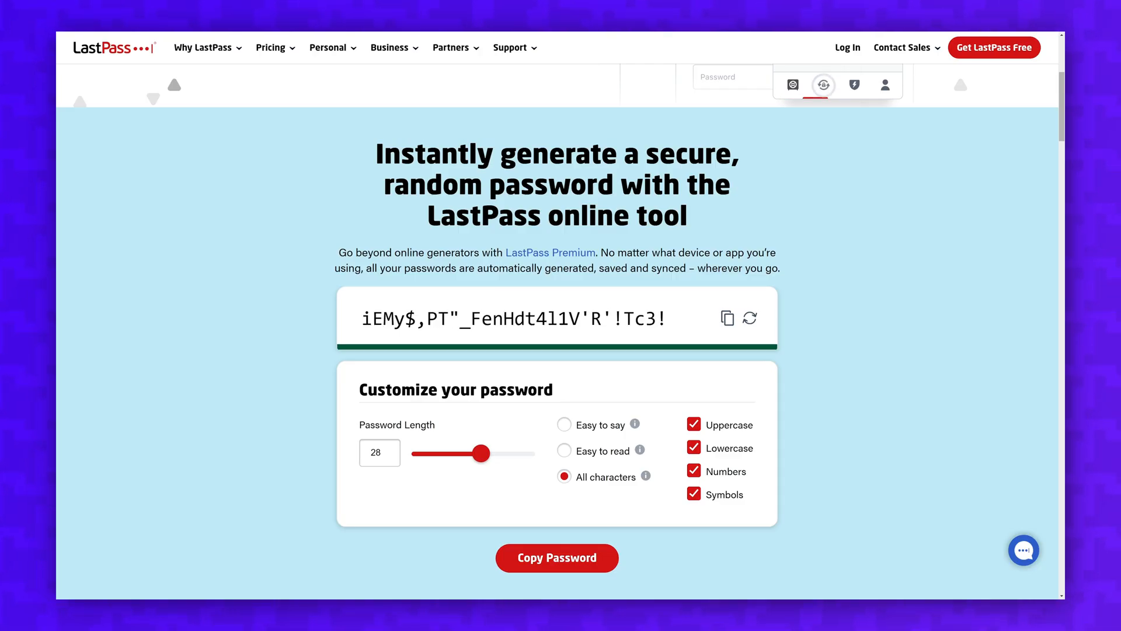
click(750, 318)
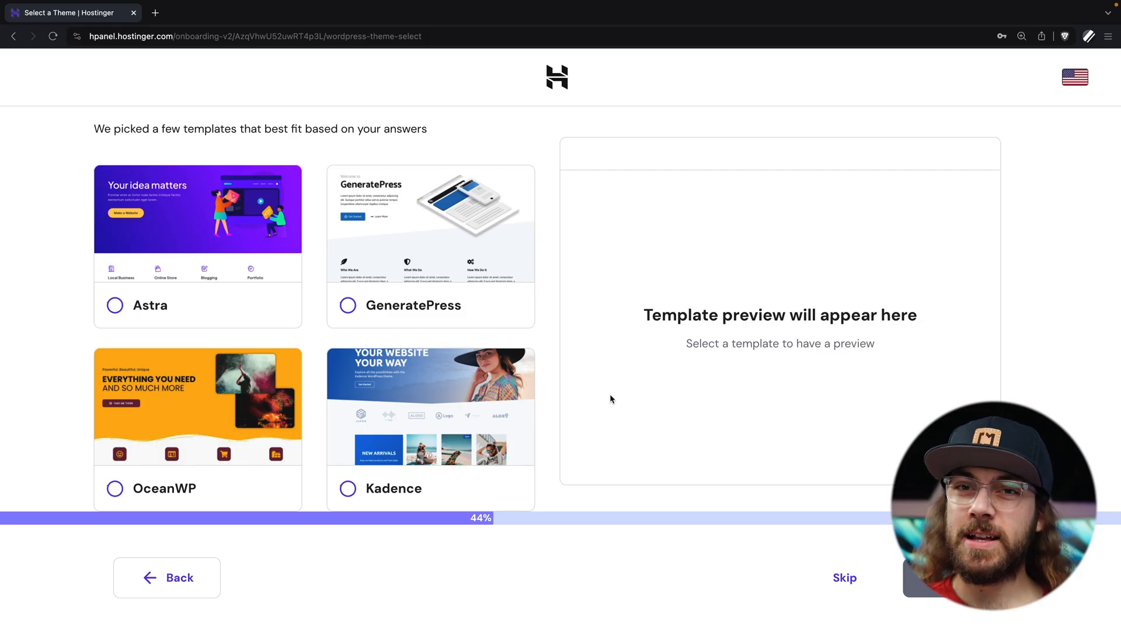
mouse_move(558, 411)
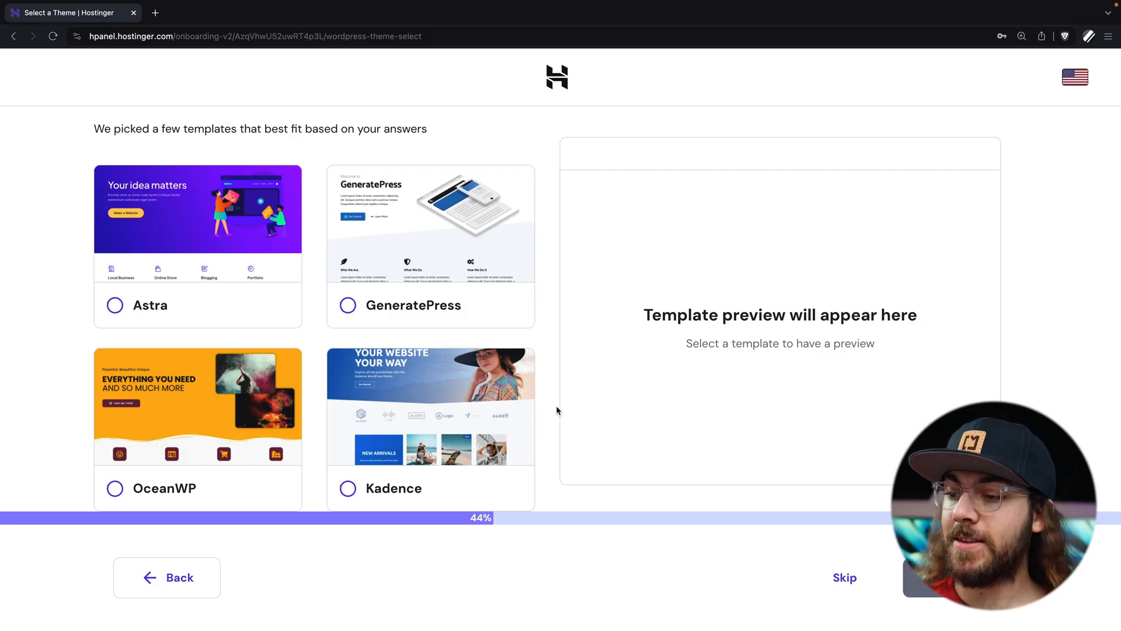
Choose the Kadence template and continue to naming the website
click(348, 488)
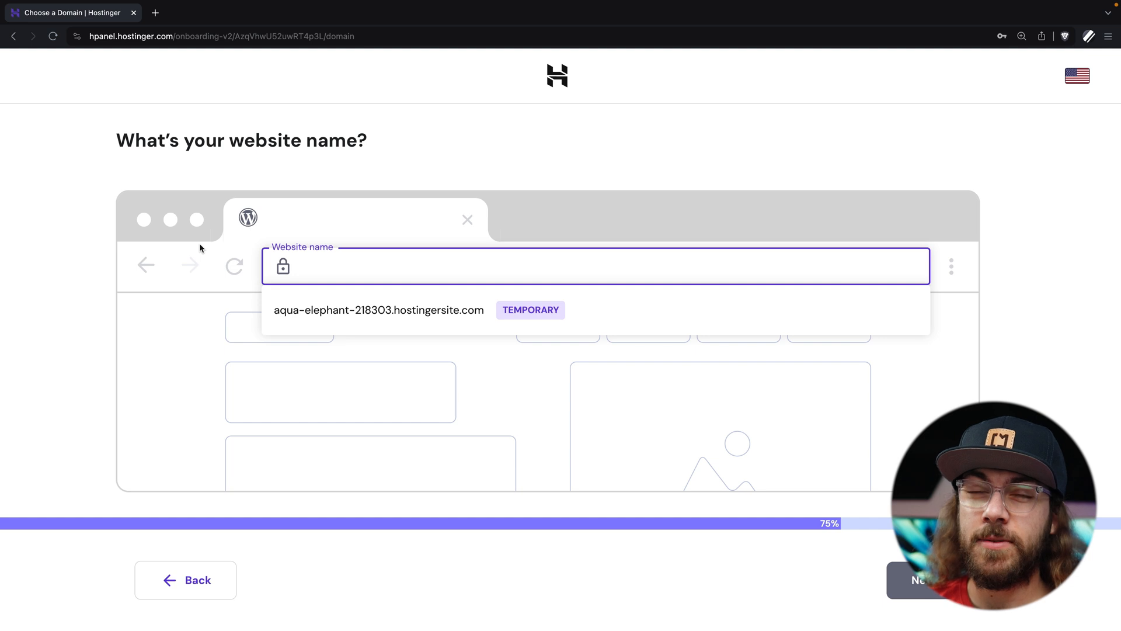
mouse_move(138, 209)
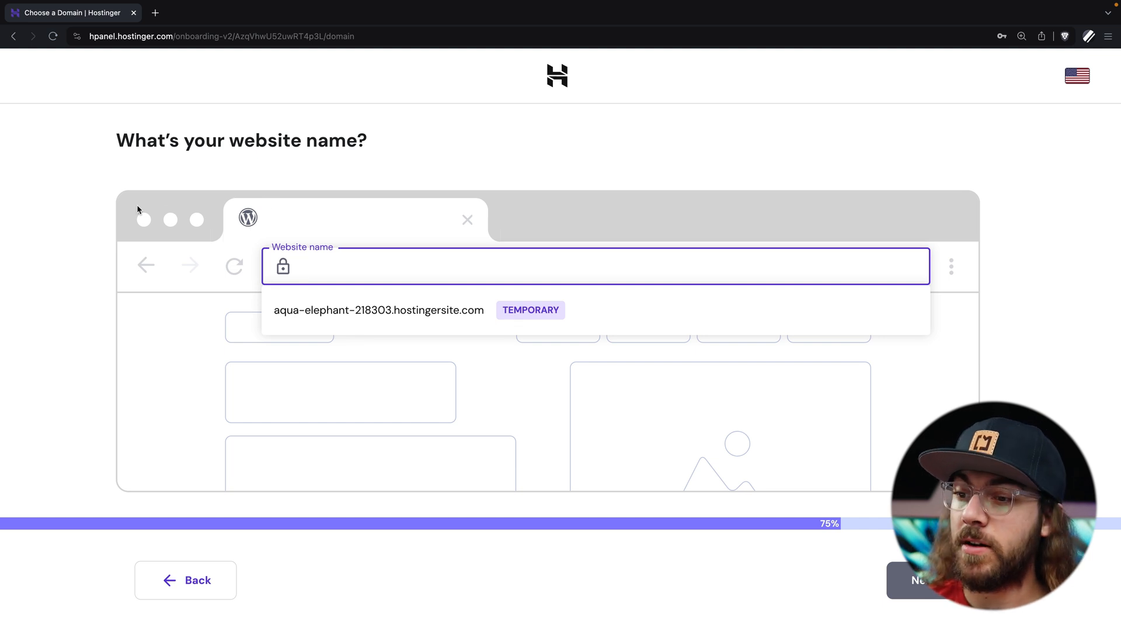
mouse_move(335, 252)
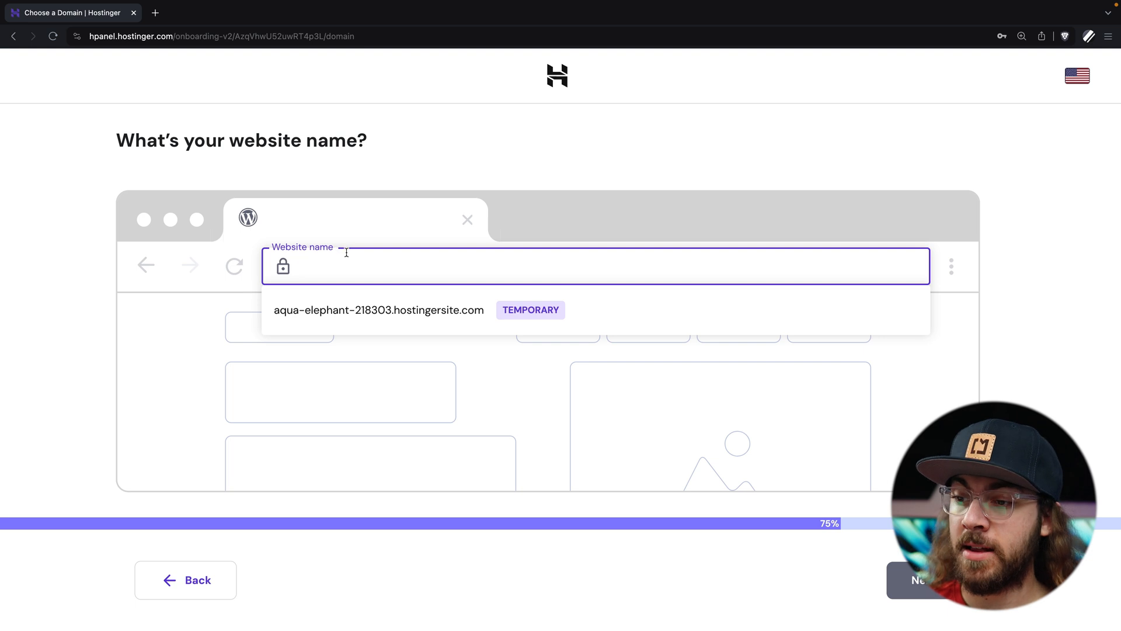
mouse_move(396, 323)
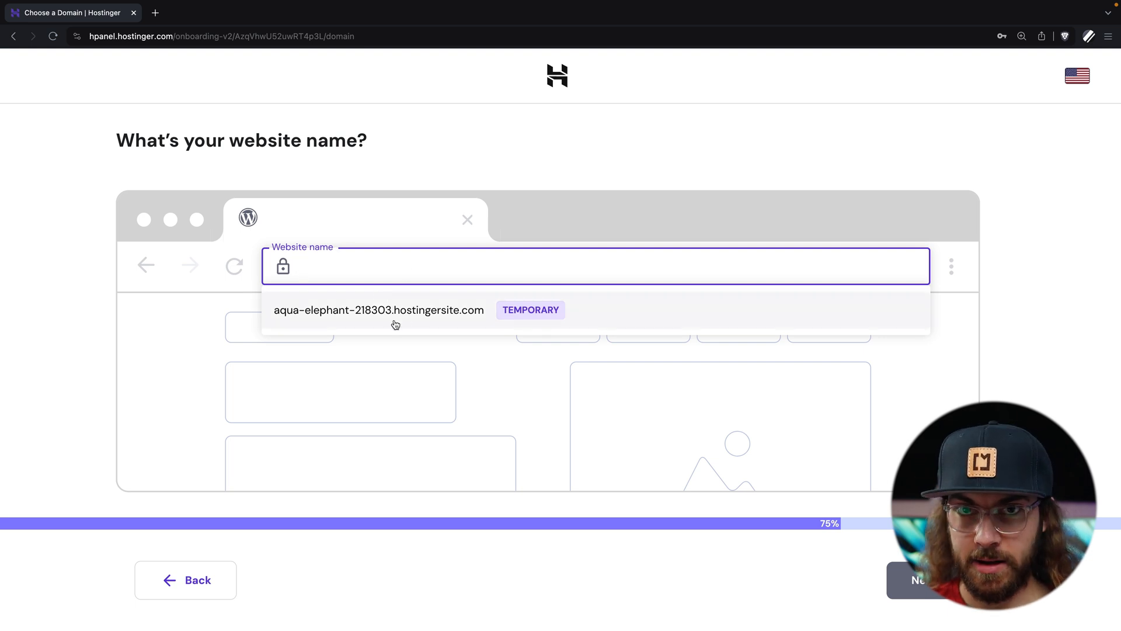
Name the website craylortutorial.com and proceed through domain registration details
text(craylortutorial.com)
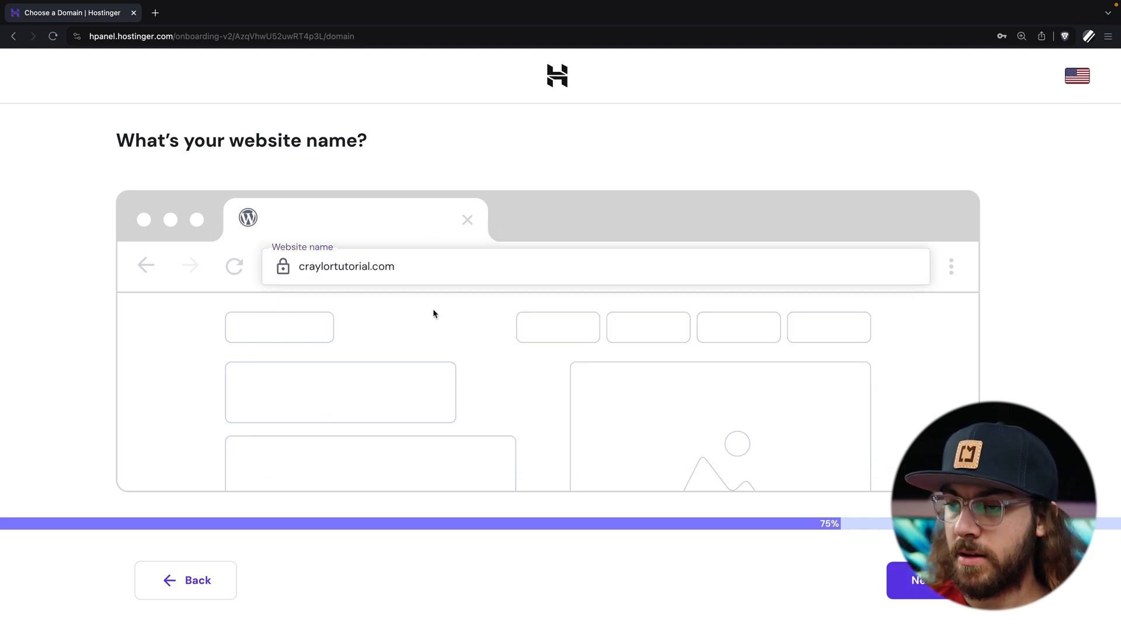
click(923, 580)
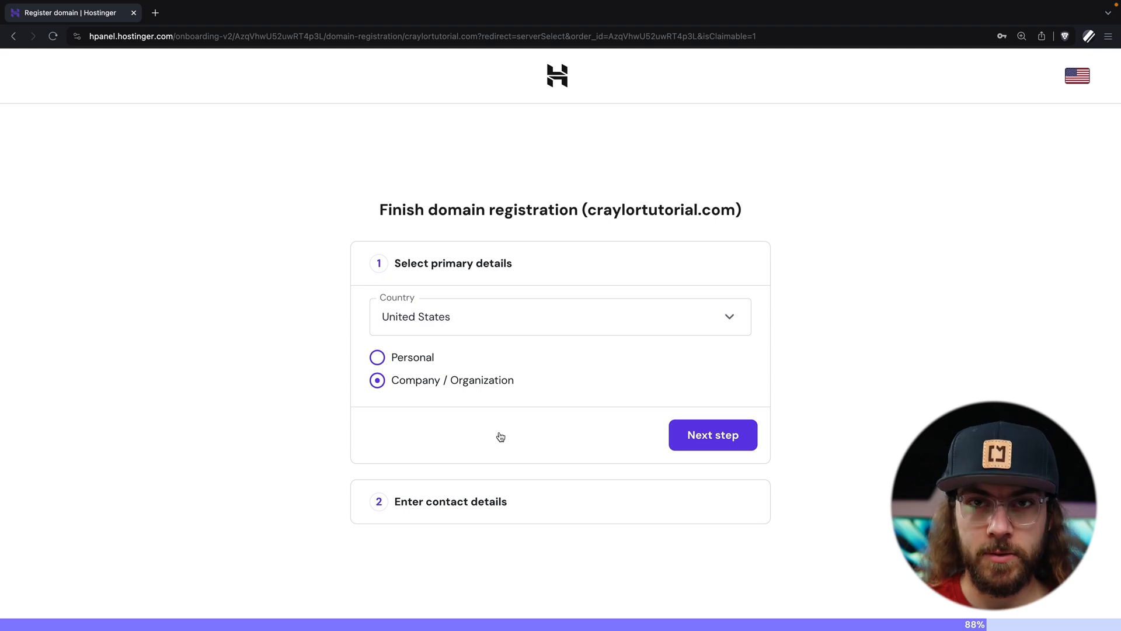
click(712, 435)
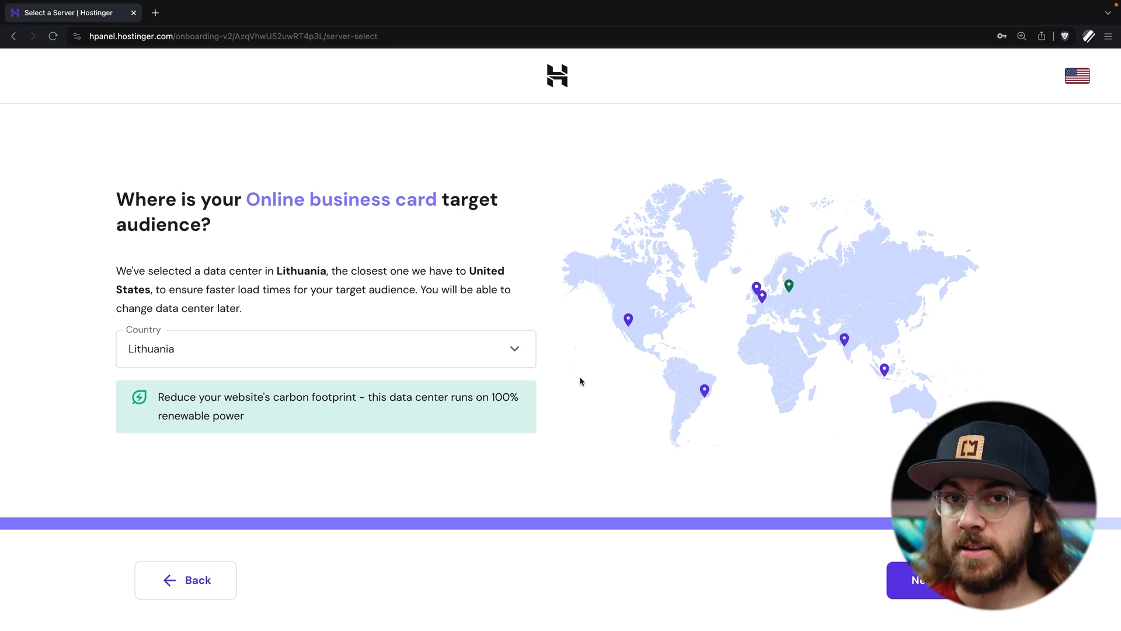
Set the data center location to United States, Arizona and continue
click(326, 348)
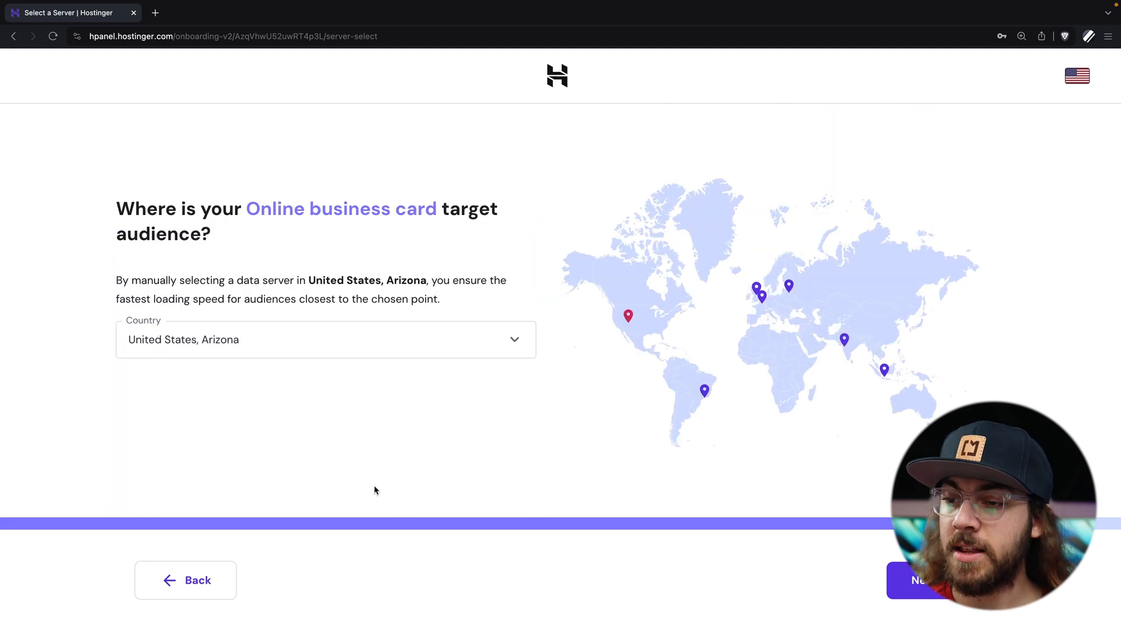
click(923, 581)
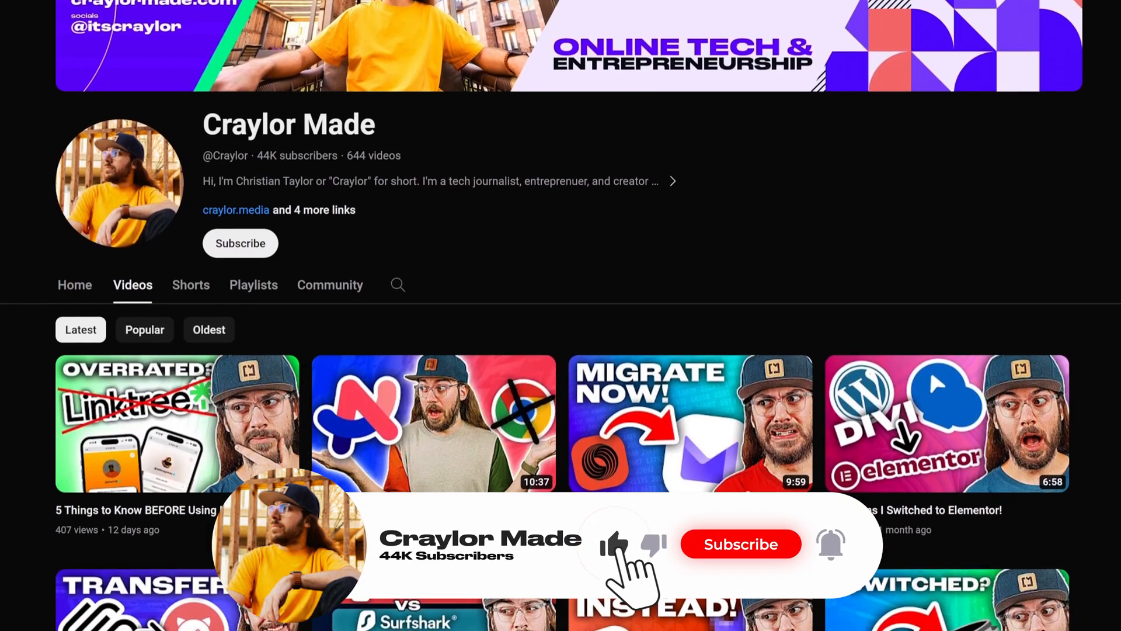
Subscribe to the Craylor Made YouTube channel
click(741, 544)
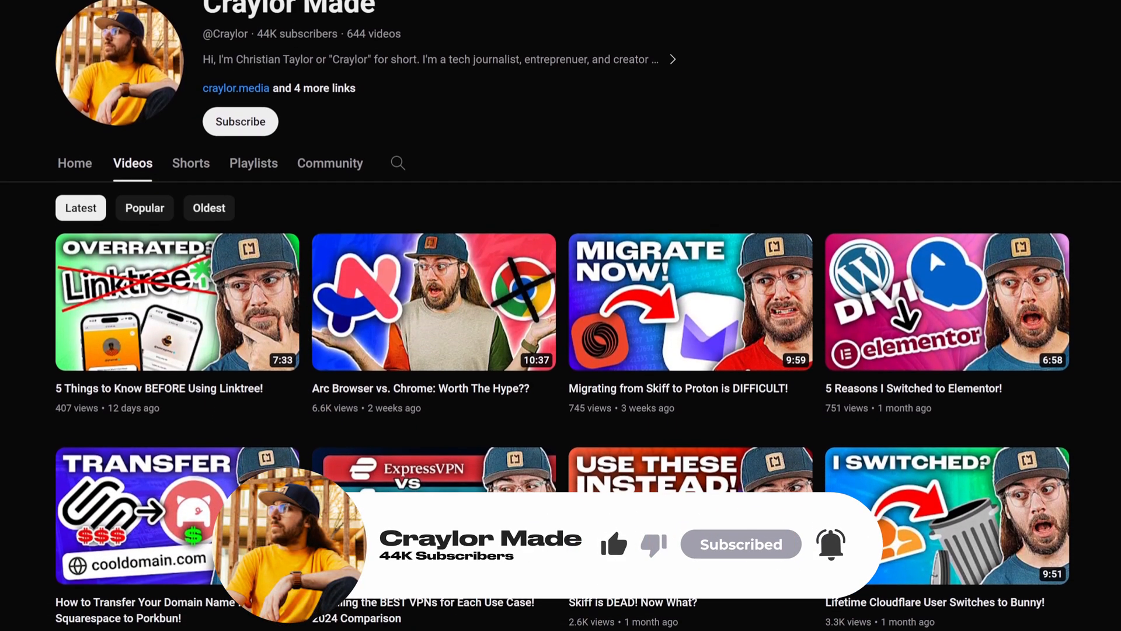
scroll(down, 3)
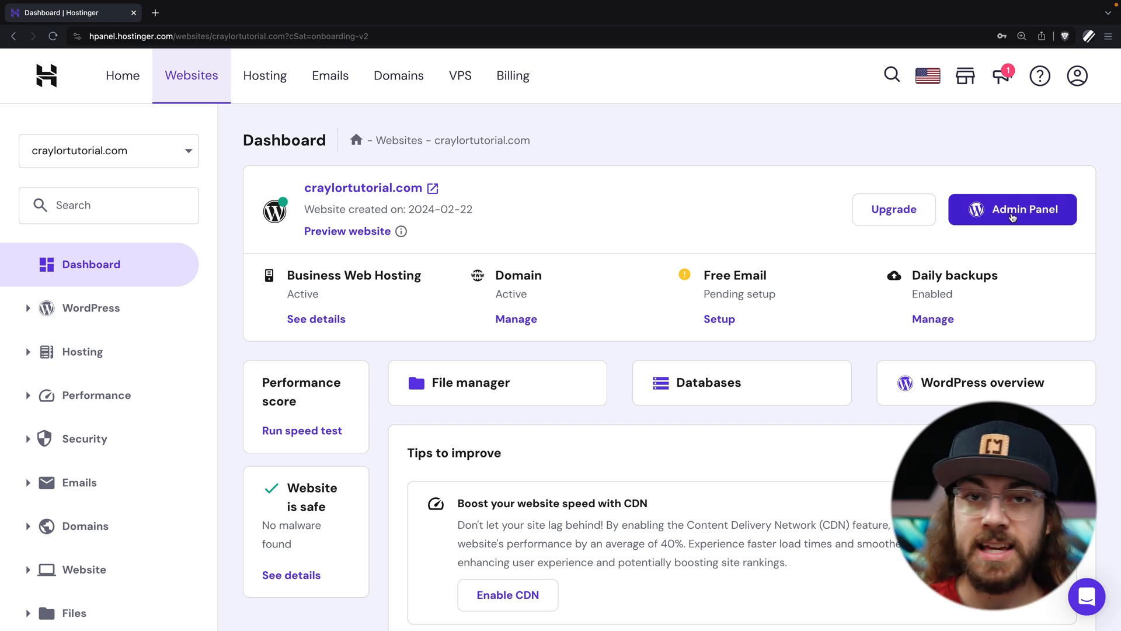
Launch the WordPress admin for craylortutorial.com and land on its Dashboard
click(1011, 209)
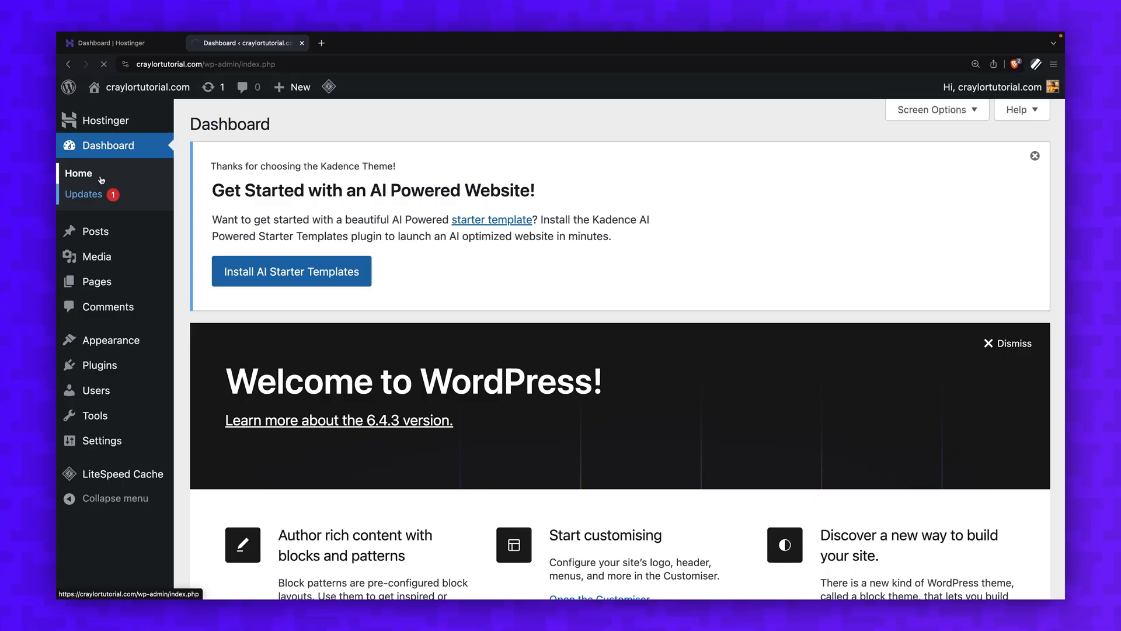
click(84, 194)
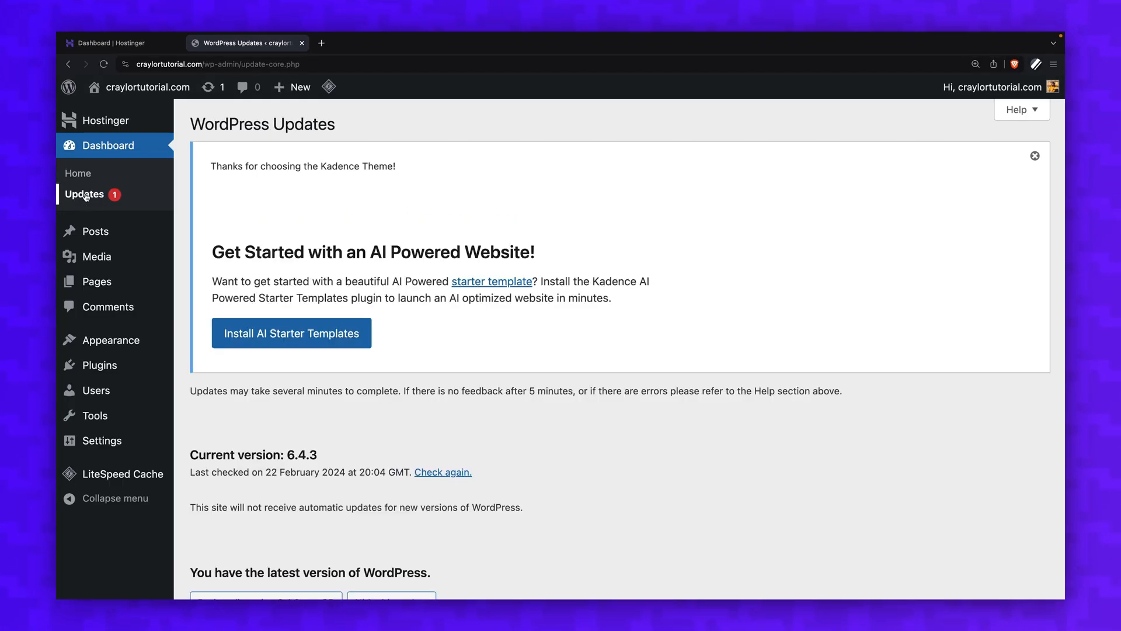
click(78, 173)
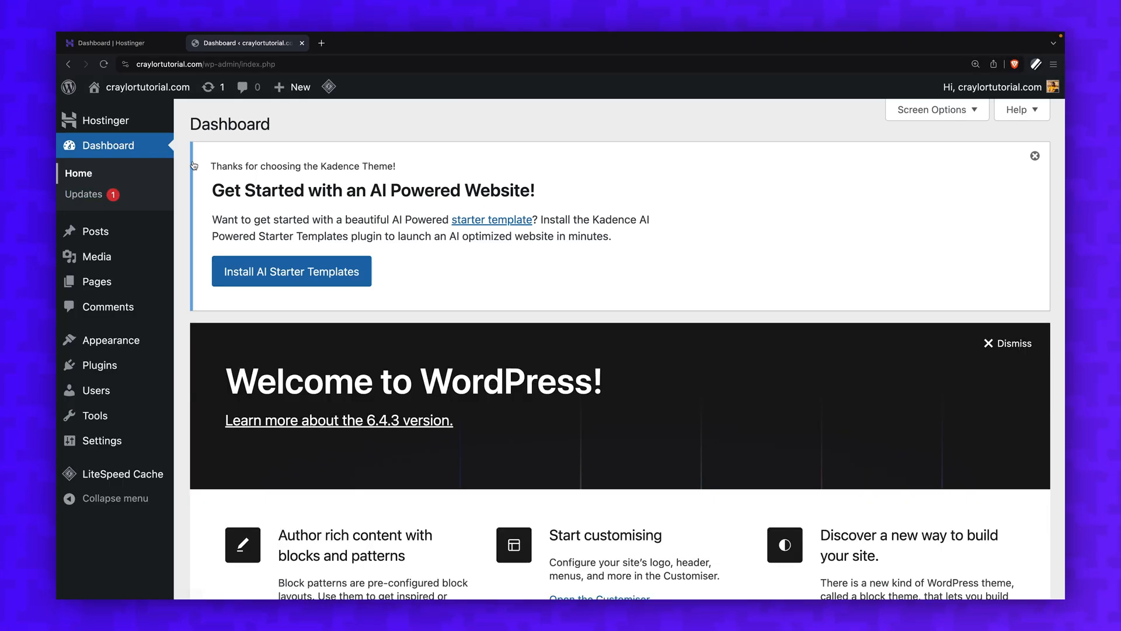
click(1035, 155)
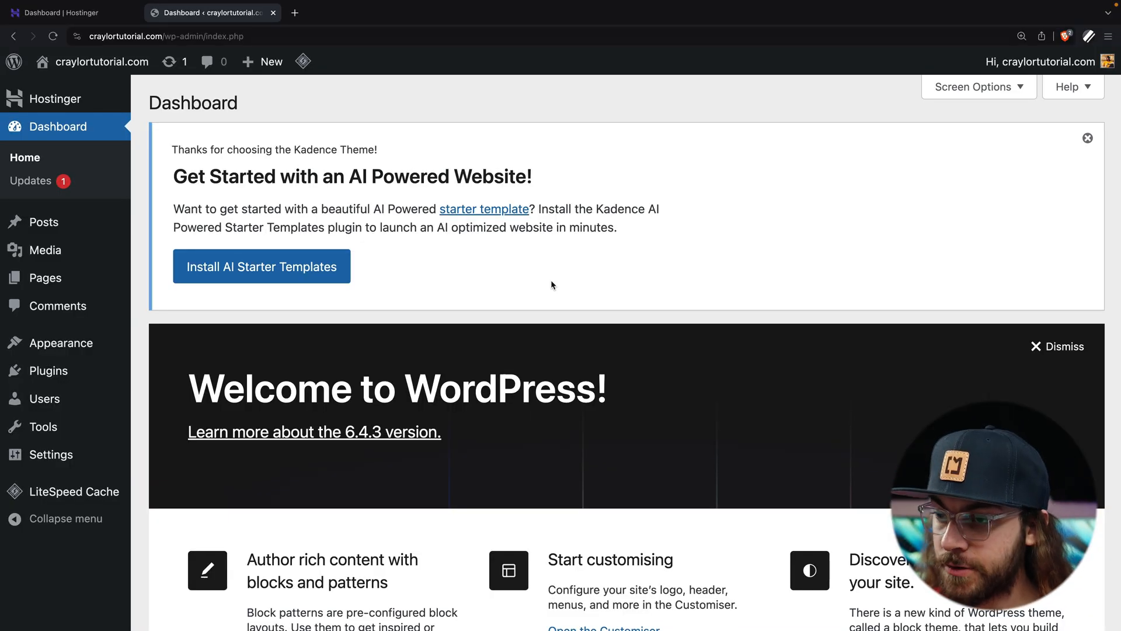
Scroll through the Dashboard widgets and return to the top
scroll(down, 3)
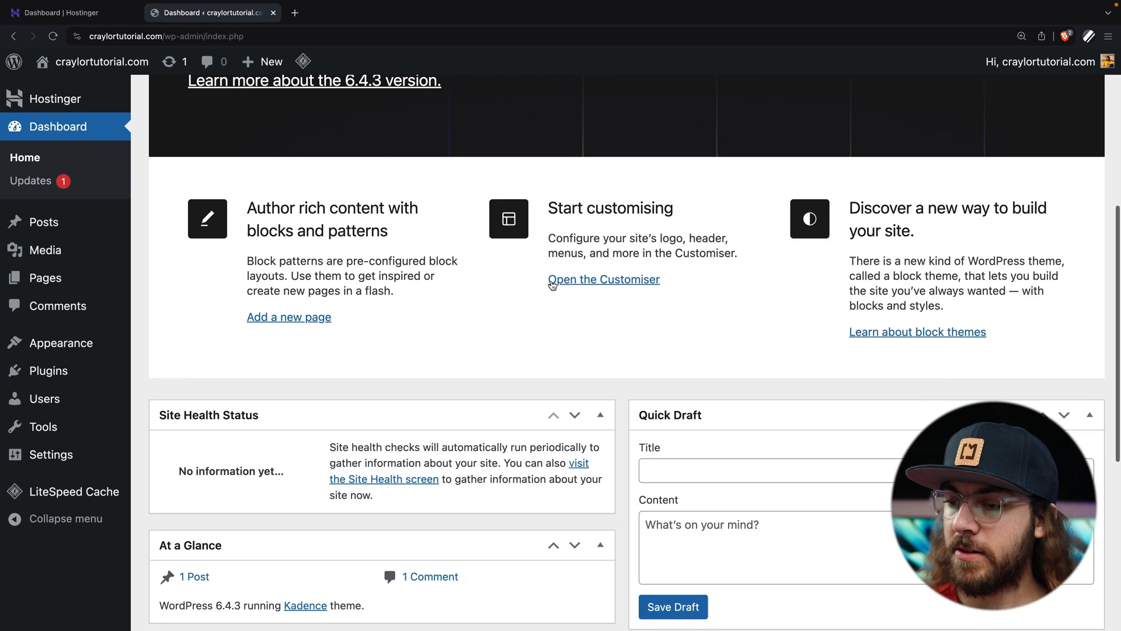
scroll(down, 3)
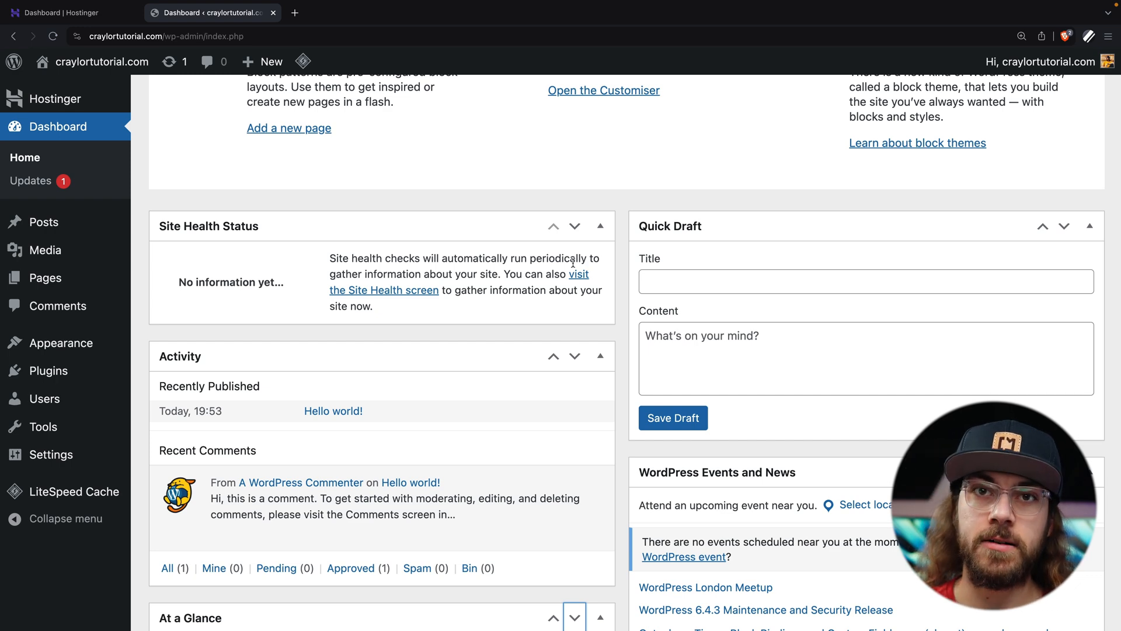
scroll(up, 3)
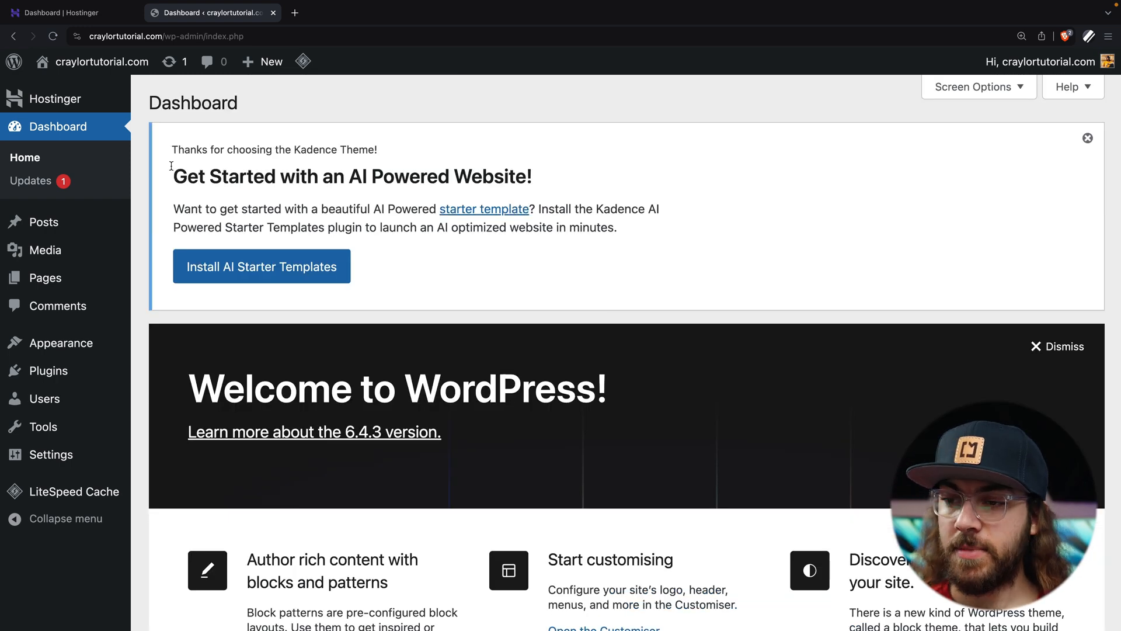
mouse_move(43, 222)
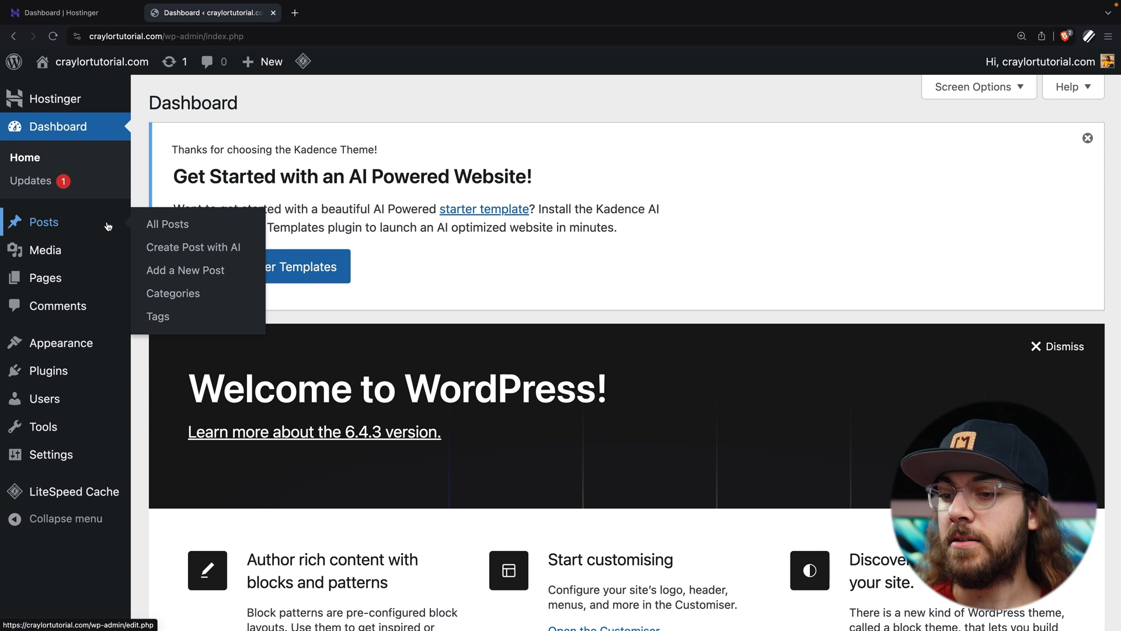
mouse_move(46, 250)
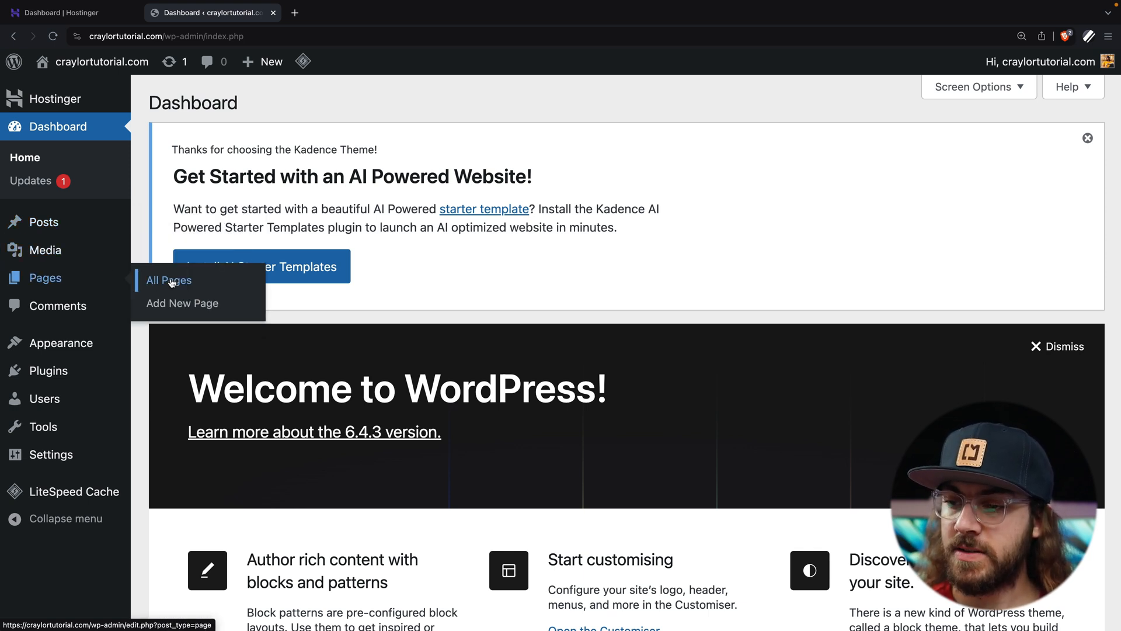
mouse_move(97, 281)
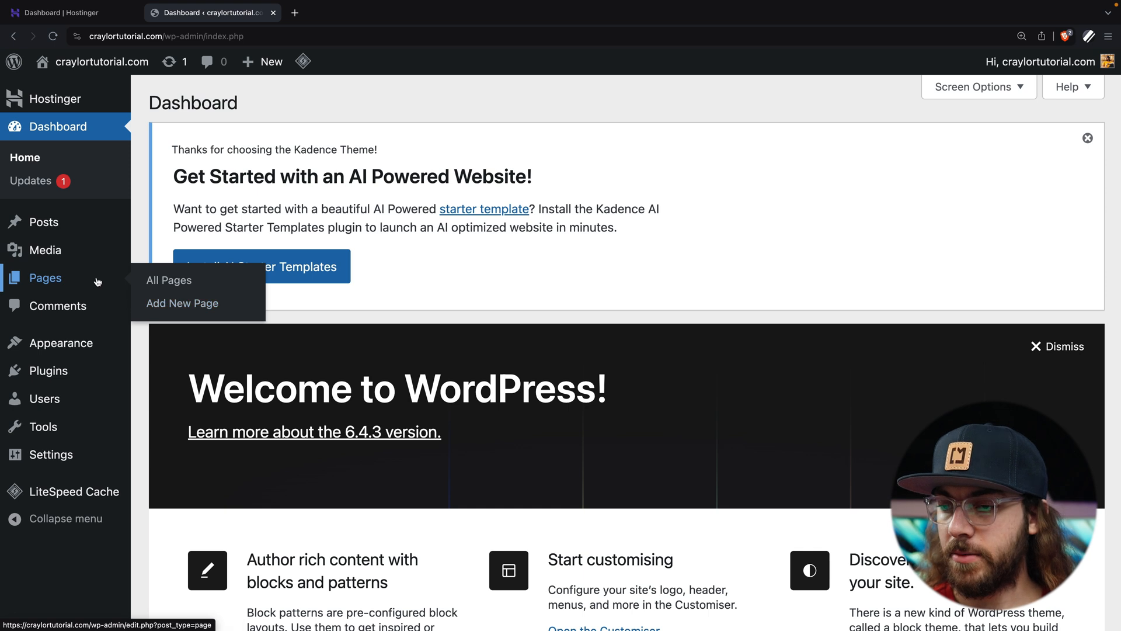
mouse_move(168, 279)
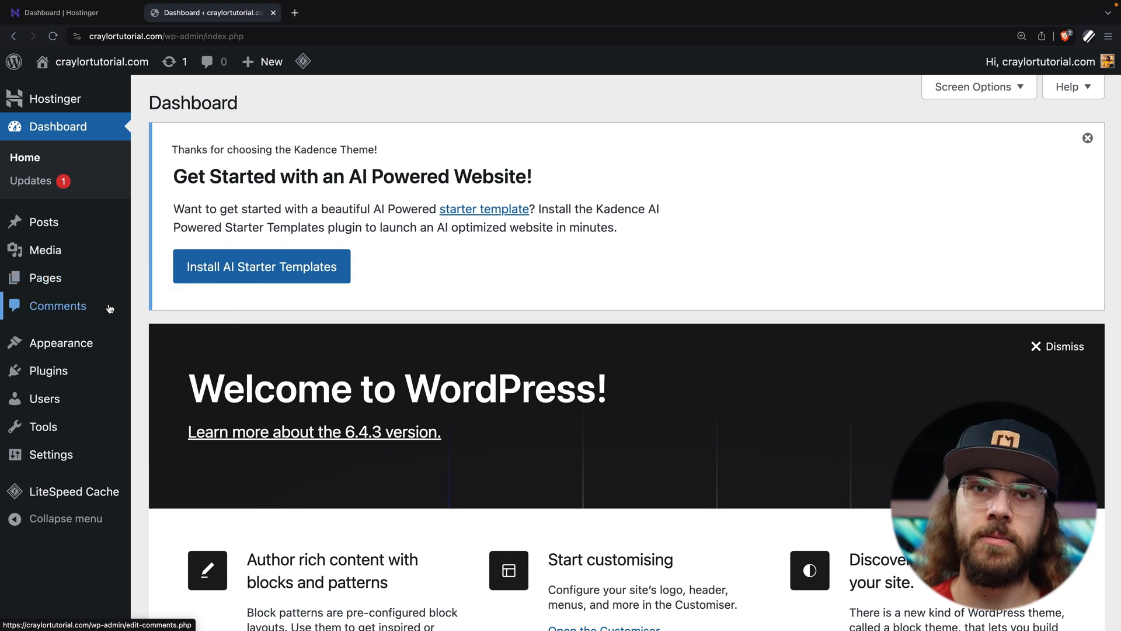
mouse_move(43, 222)
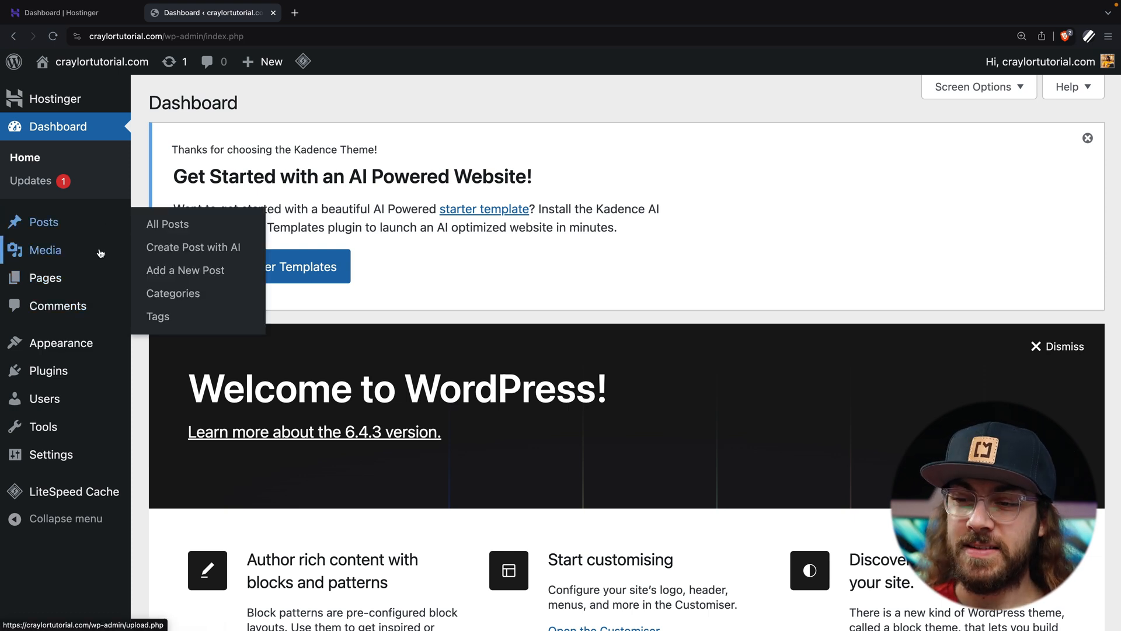
mouse_move(46, 278)
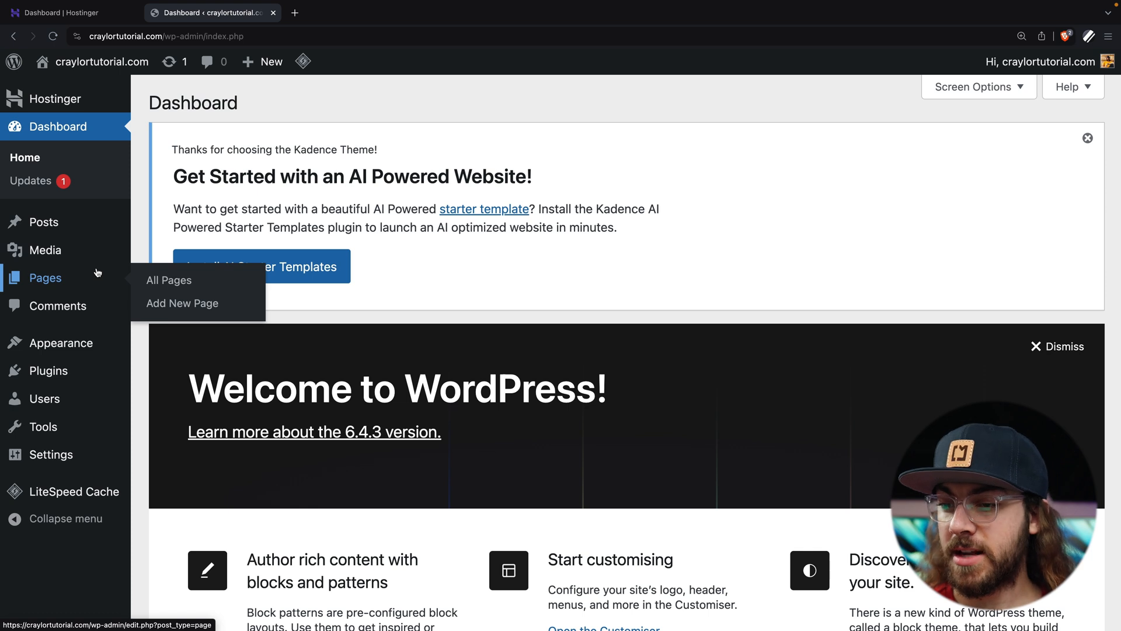
mouse_move(48, 370)
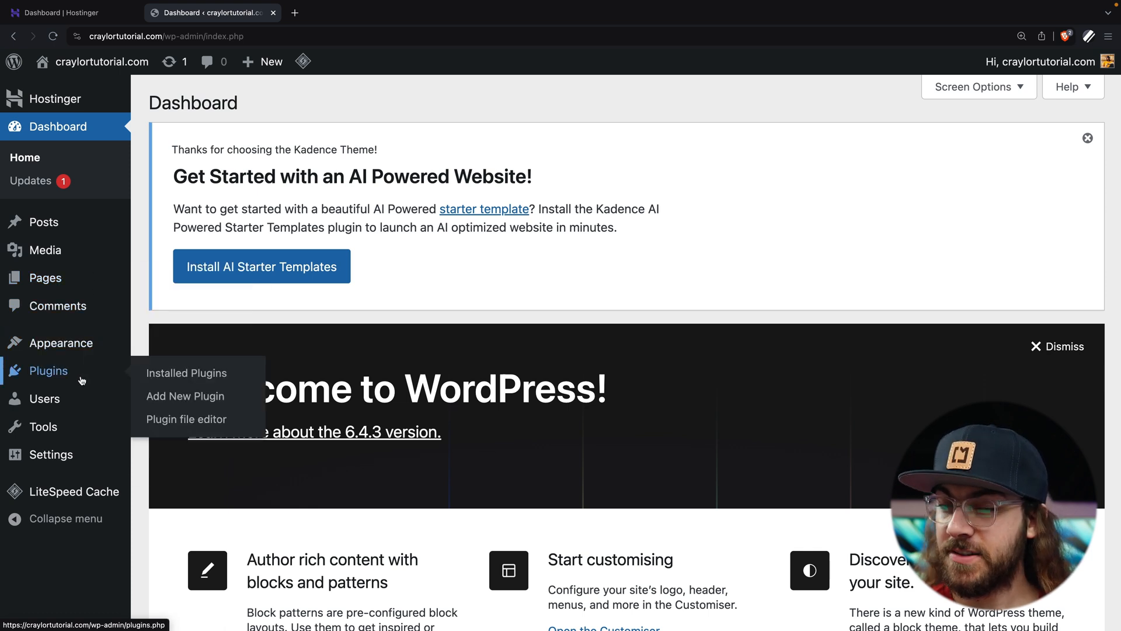
Visit Add New Plugins briefly, then dismiss the Kadence AI starter templates notice
click(184, 396)
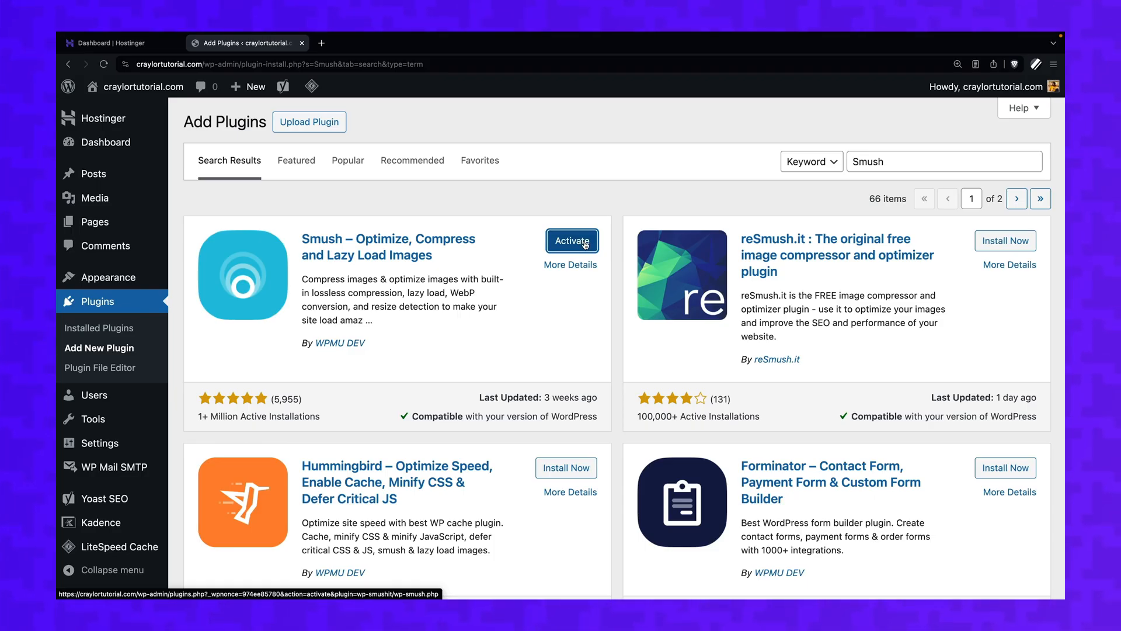
click(571, 241)
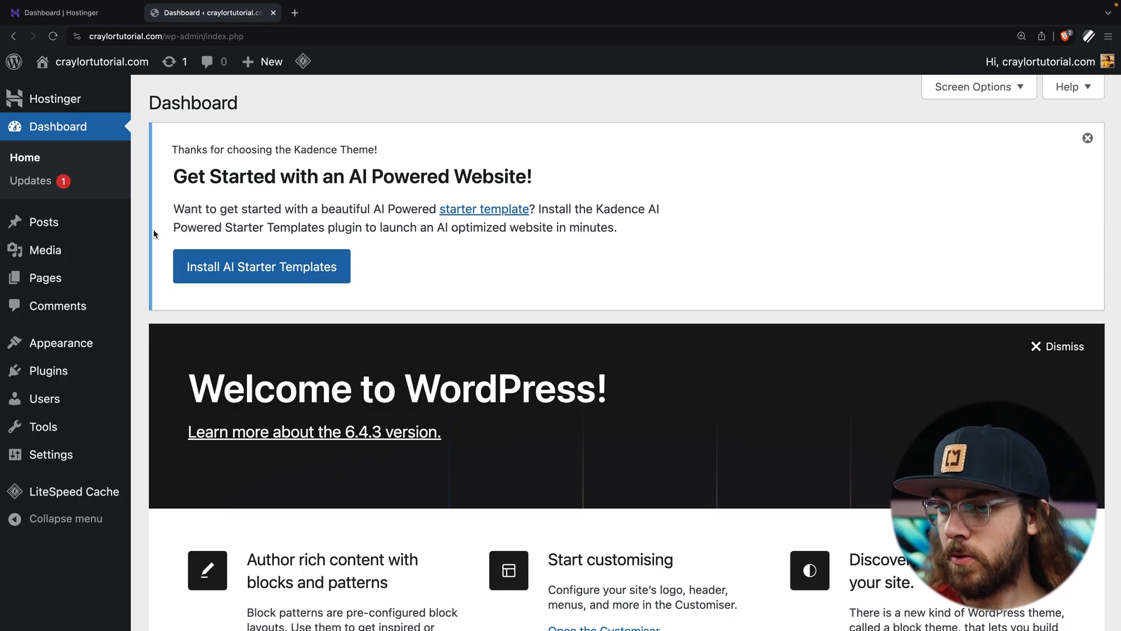
mouse_move(43, 222)
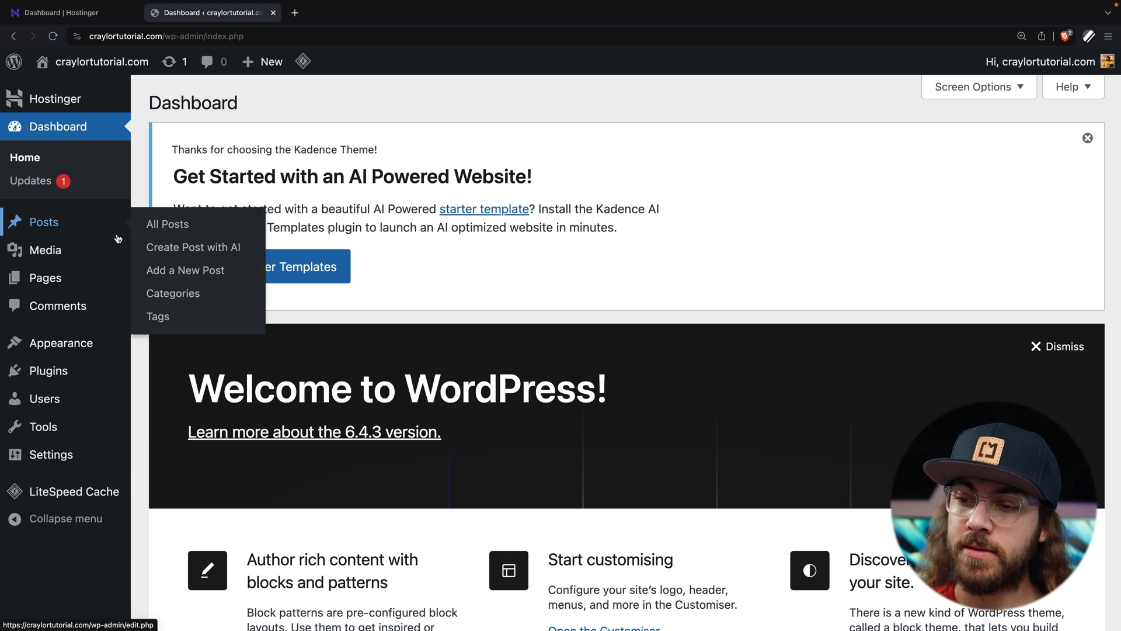
mouse_move(49, 370)
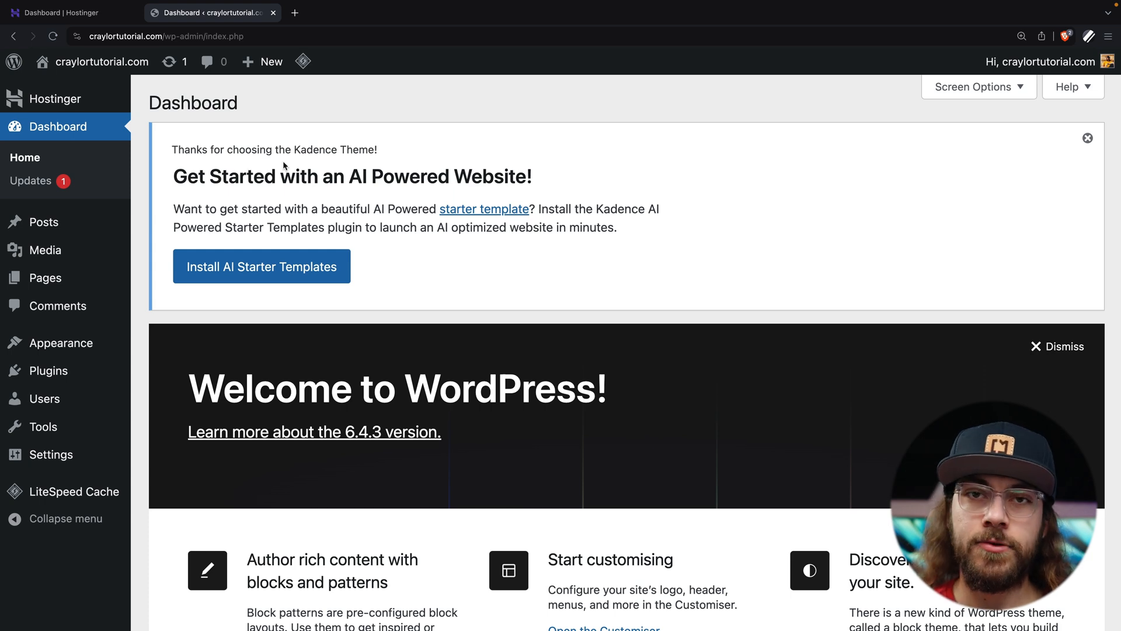
click(1087, 138)
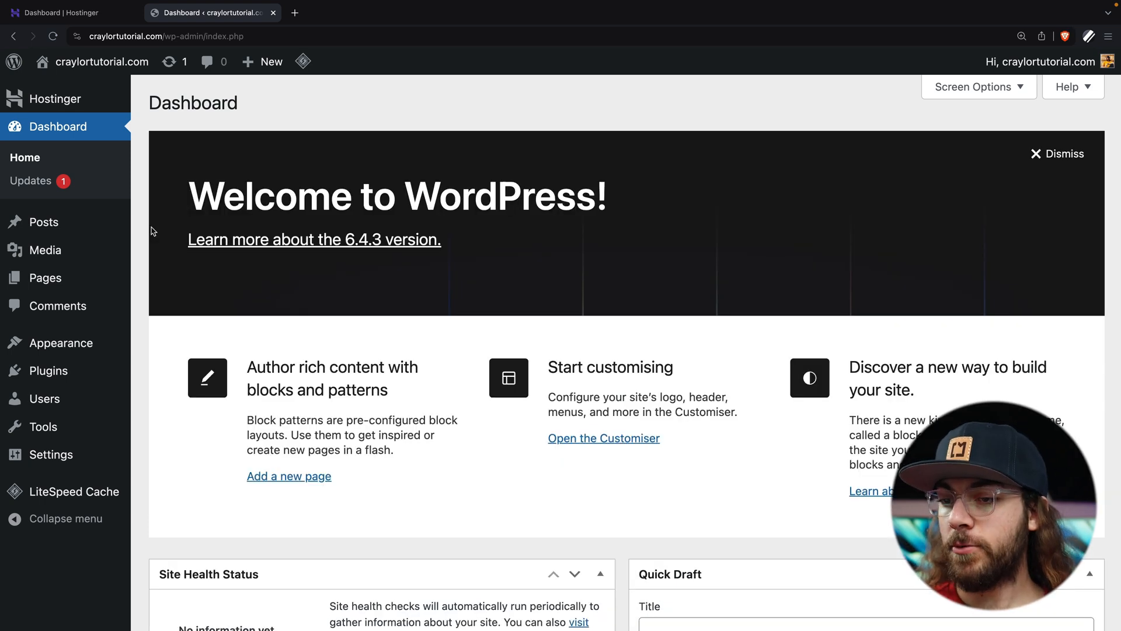
Show the Updates page confirming WordPress 6.4.3 is the latest
click(30, 179)
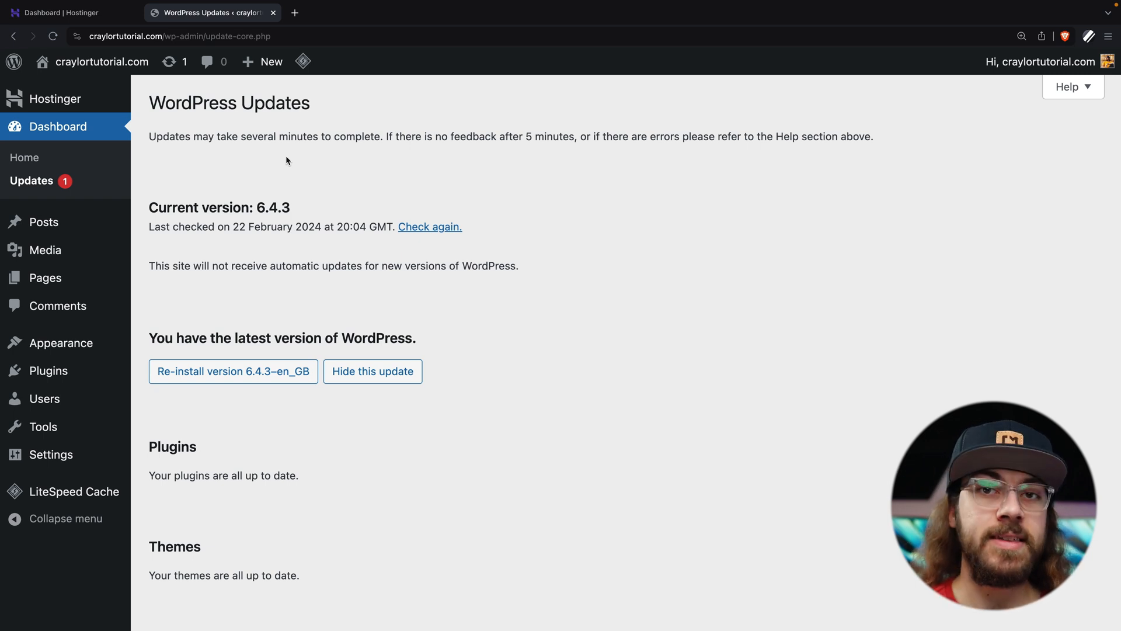
mouse_move(164, 170)
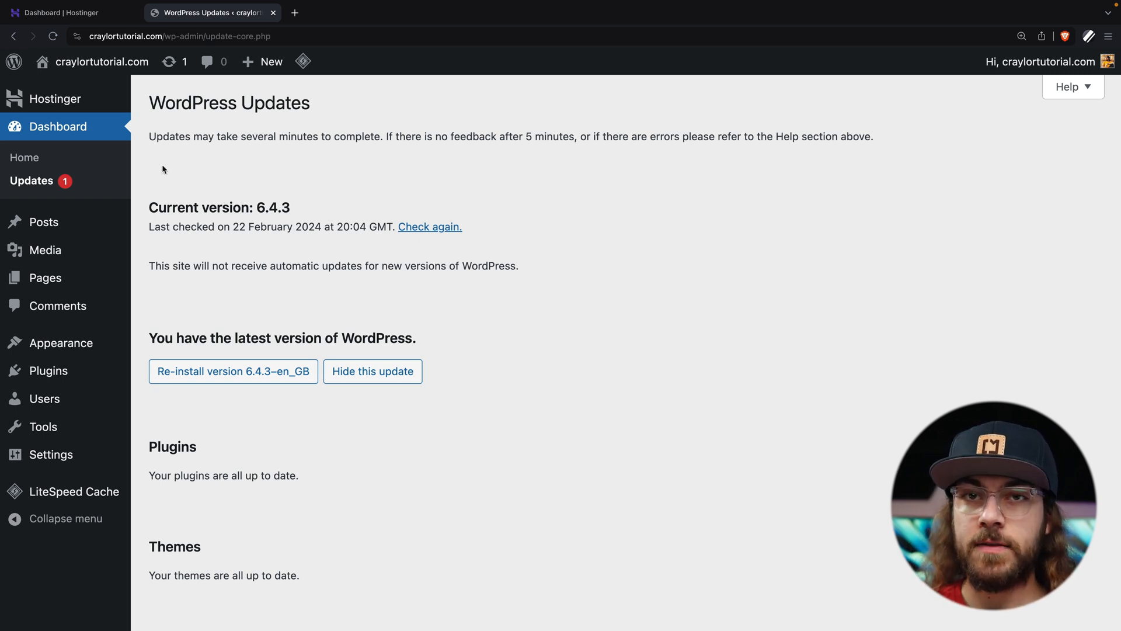
mouse_move(46, 278)
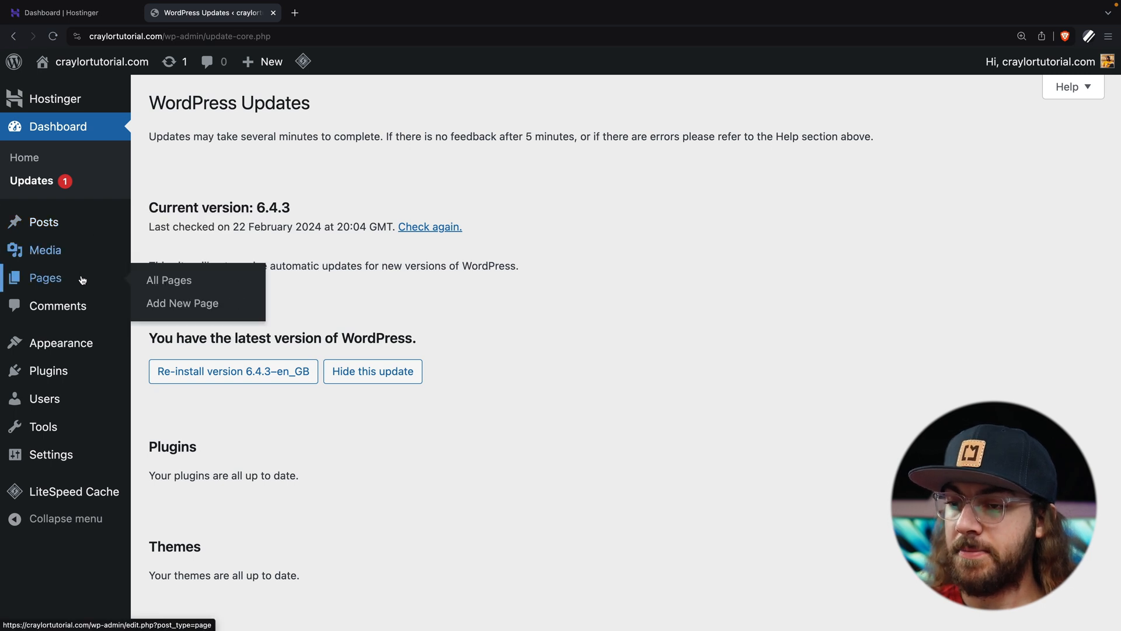
mouse_move(43, 222)
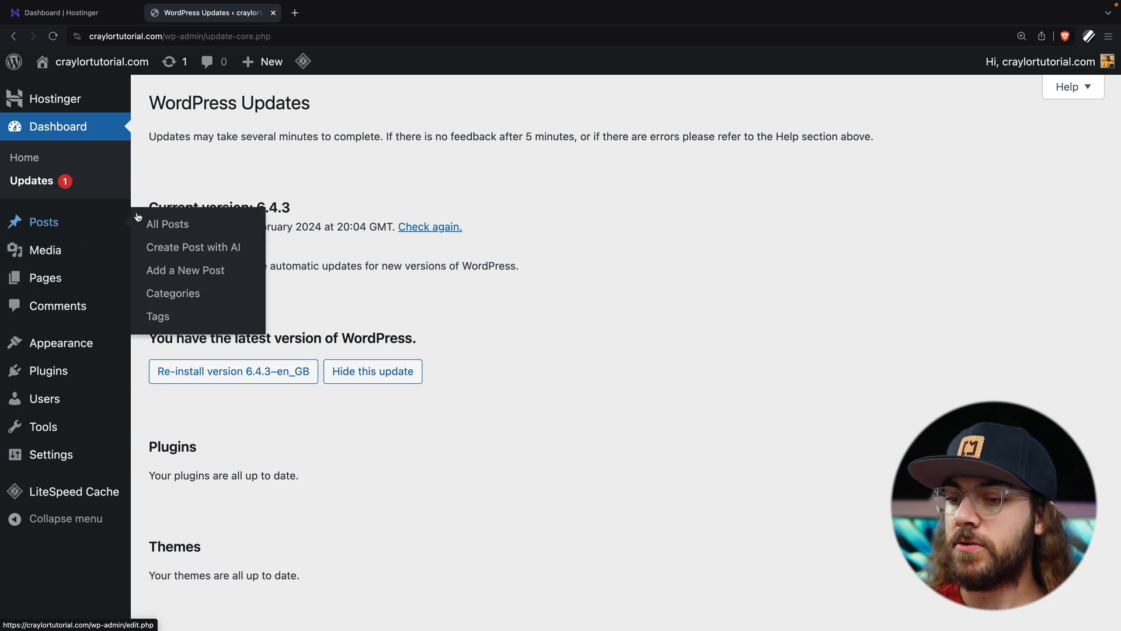
Show the All Posts list with the single 'Hello world!' post
click(167, 224)
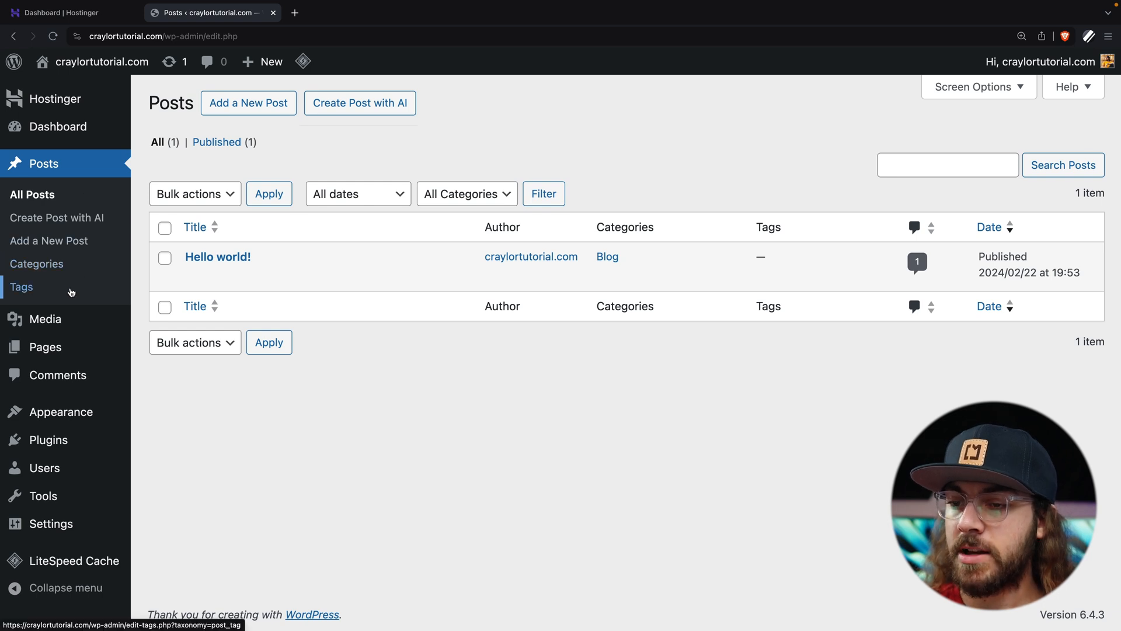
mouse_move(605, 470)
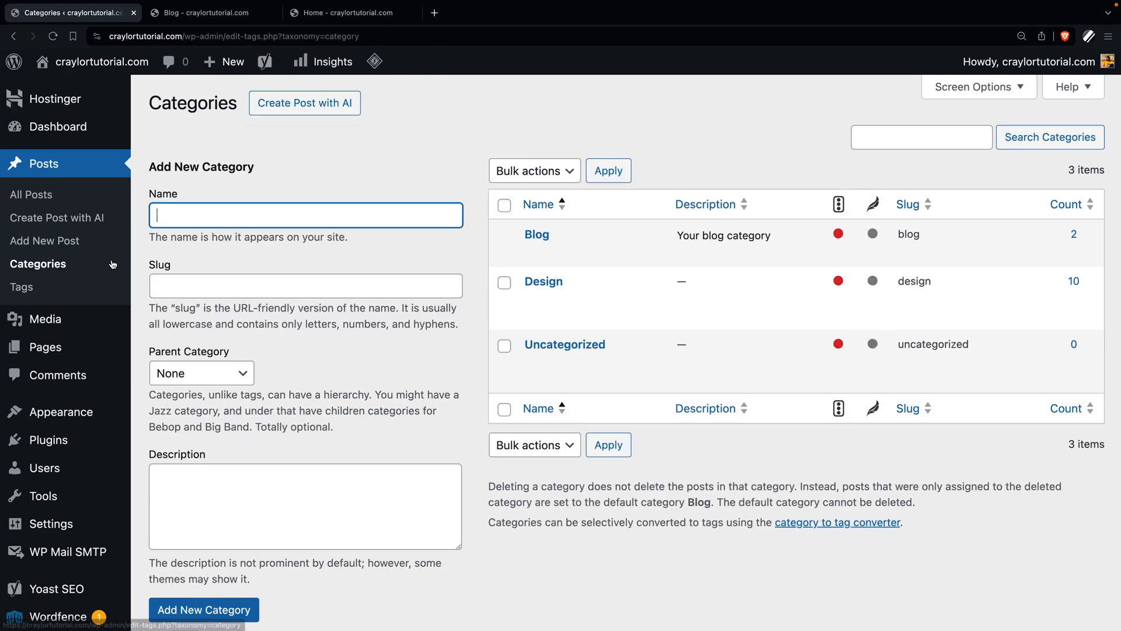
View the post on the front end, then return to the admin Posts list
click(208, 13)
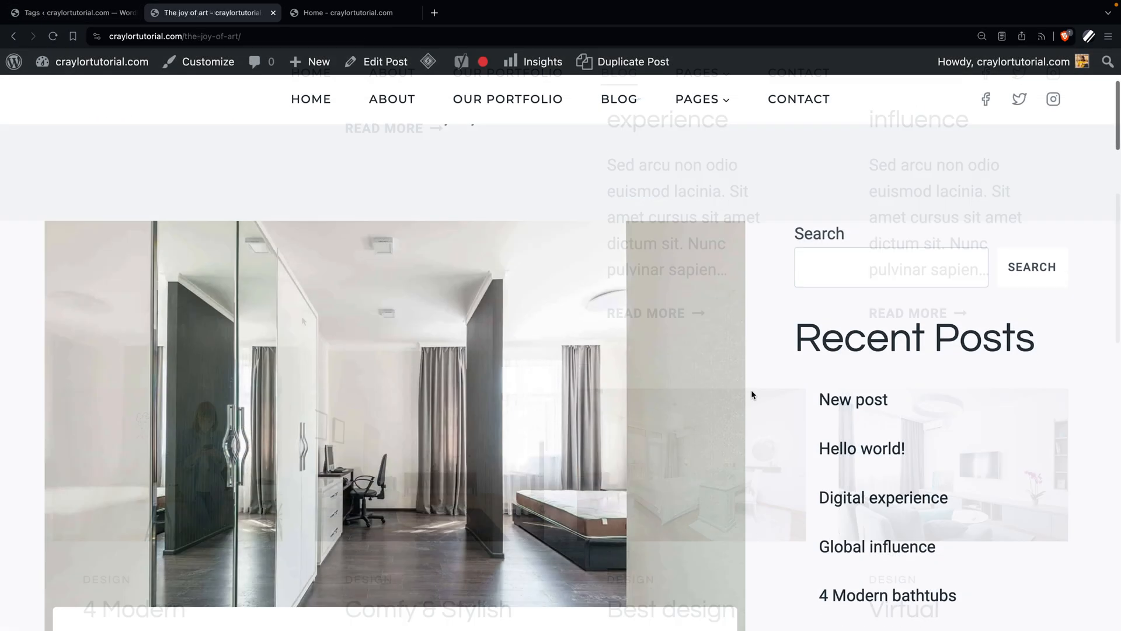
scroll(down, 3)
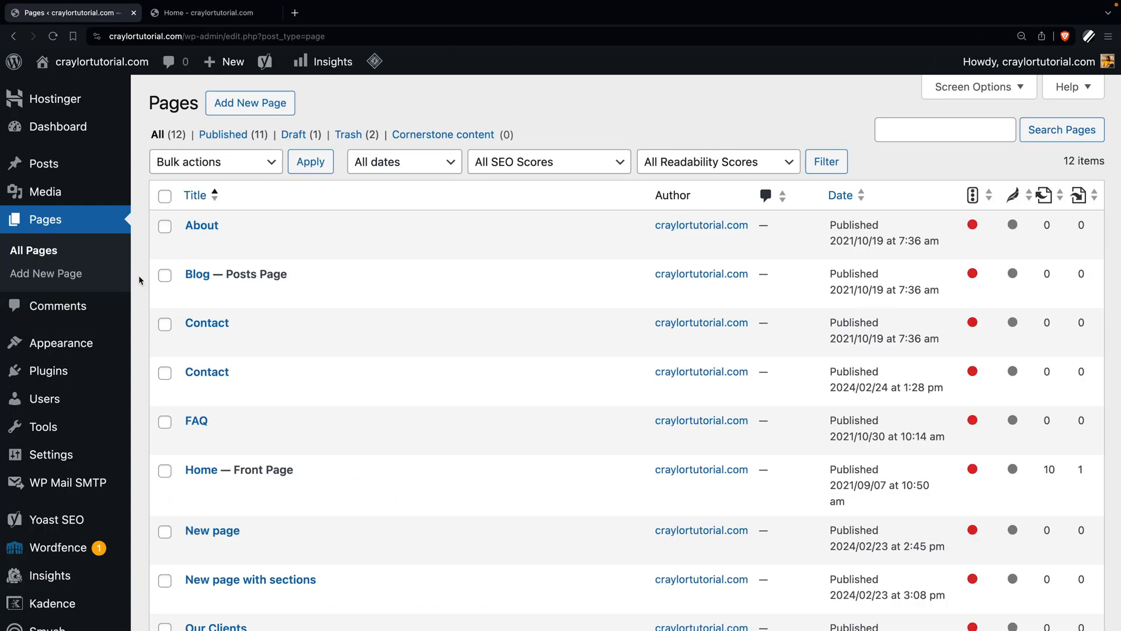
scroll(down, 3)
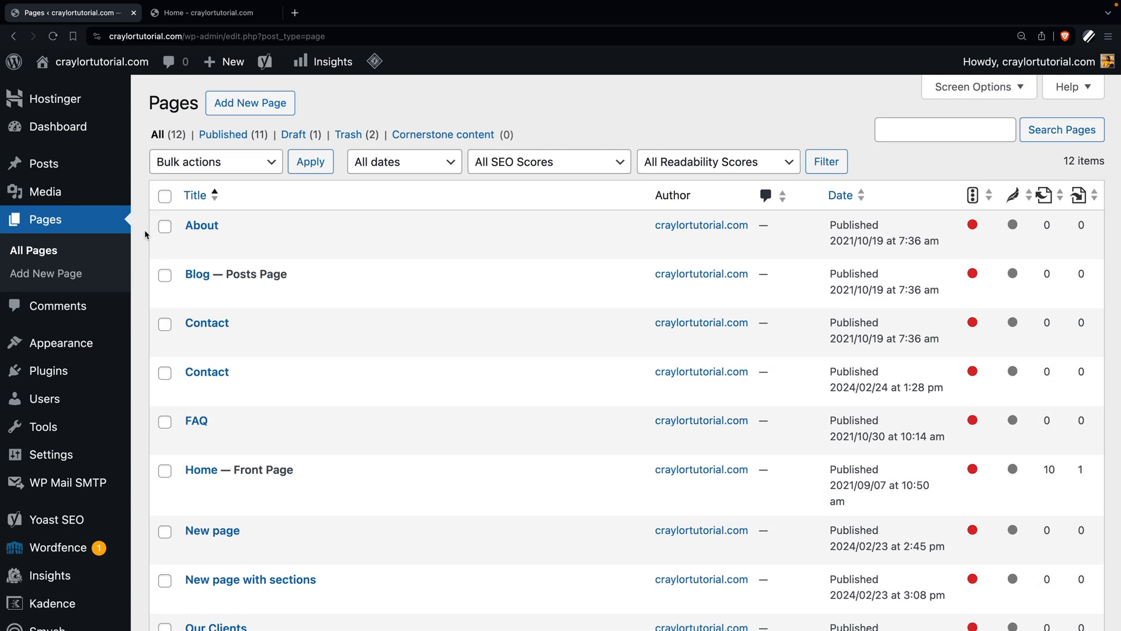
click(208, 11)
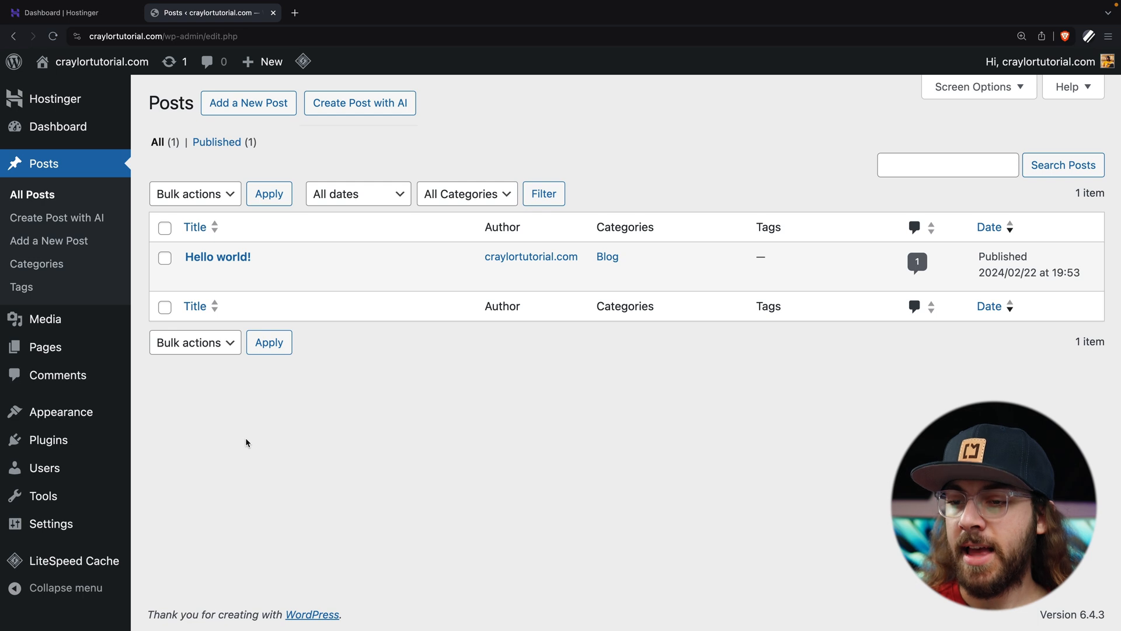
Show the empty Media Library with its Add New Media File upload area revealed
click(164, 321)
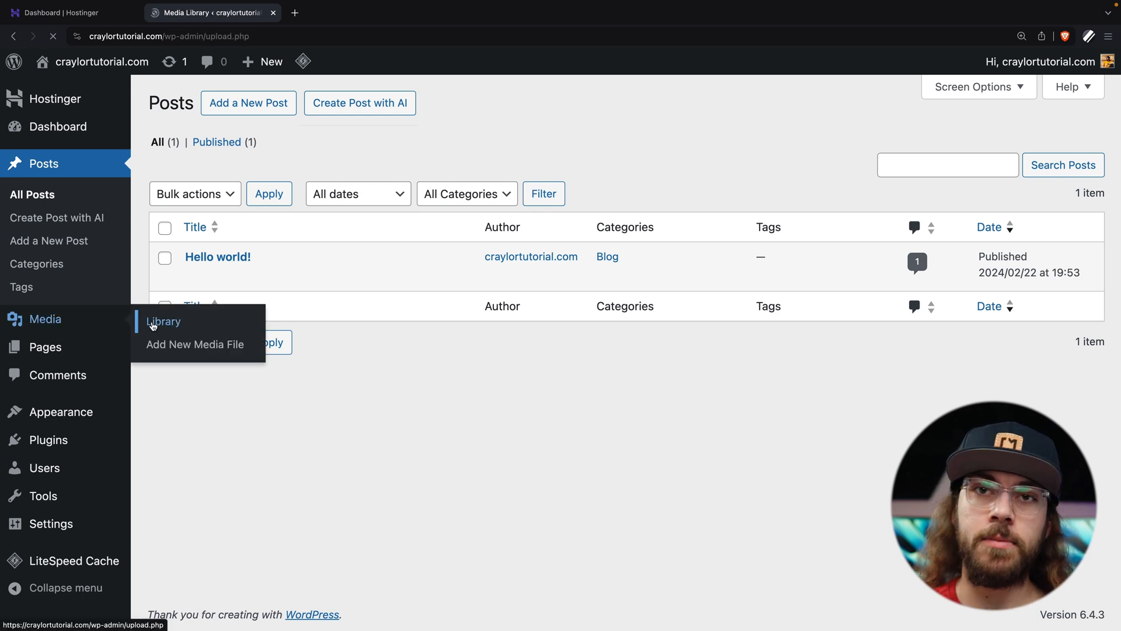
click(163, 321)
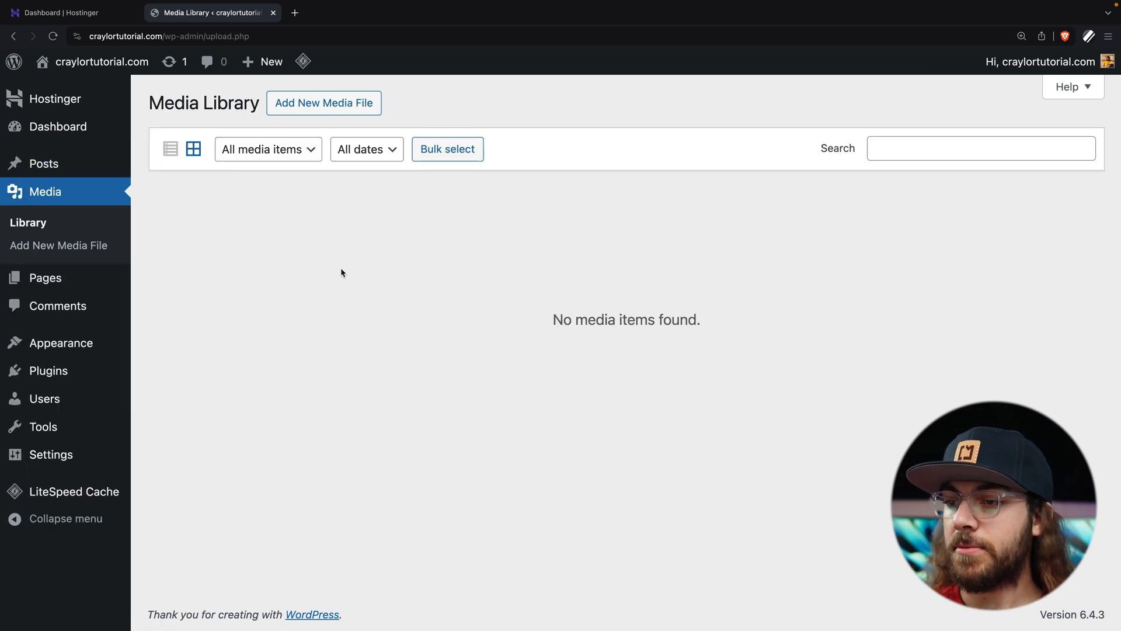
click(324, 102)
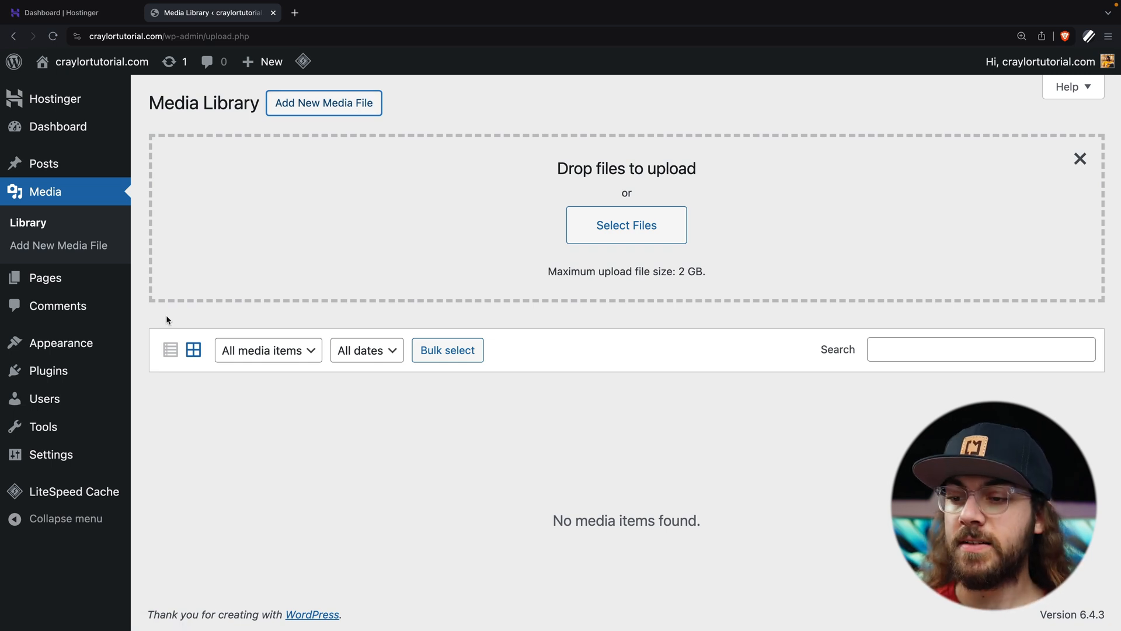
mouse_move(60, 343)
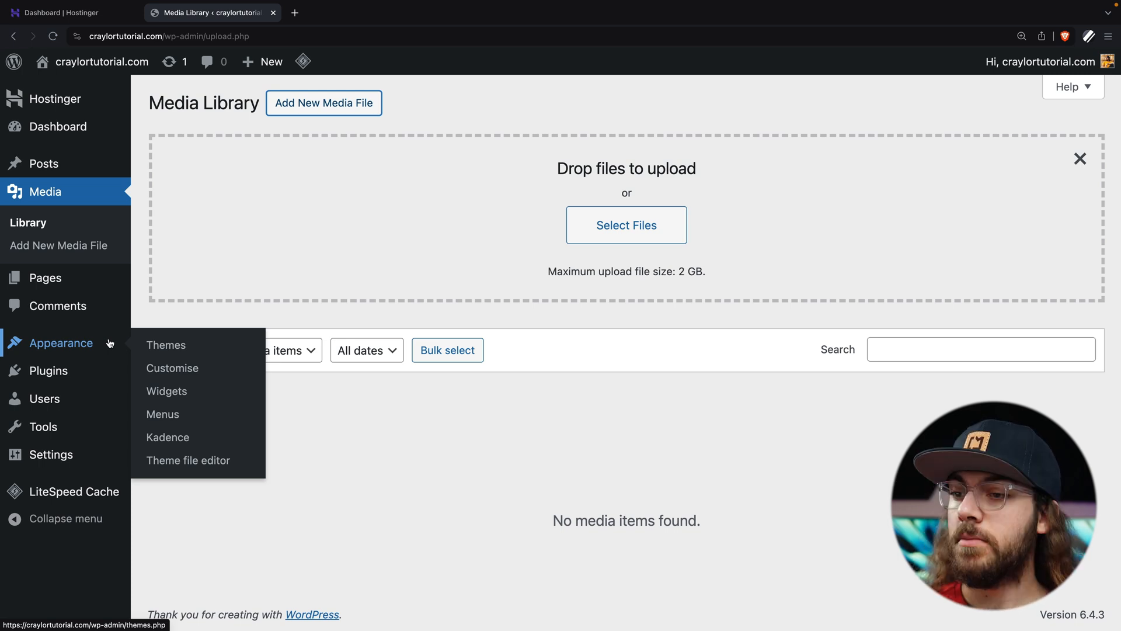
mouse_move(172, 367)
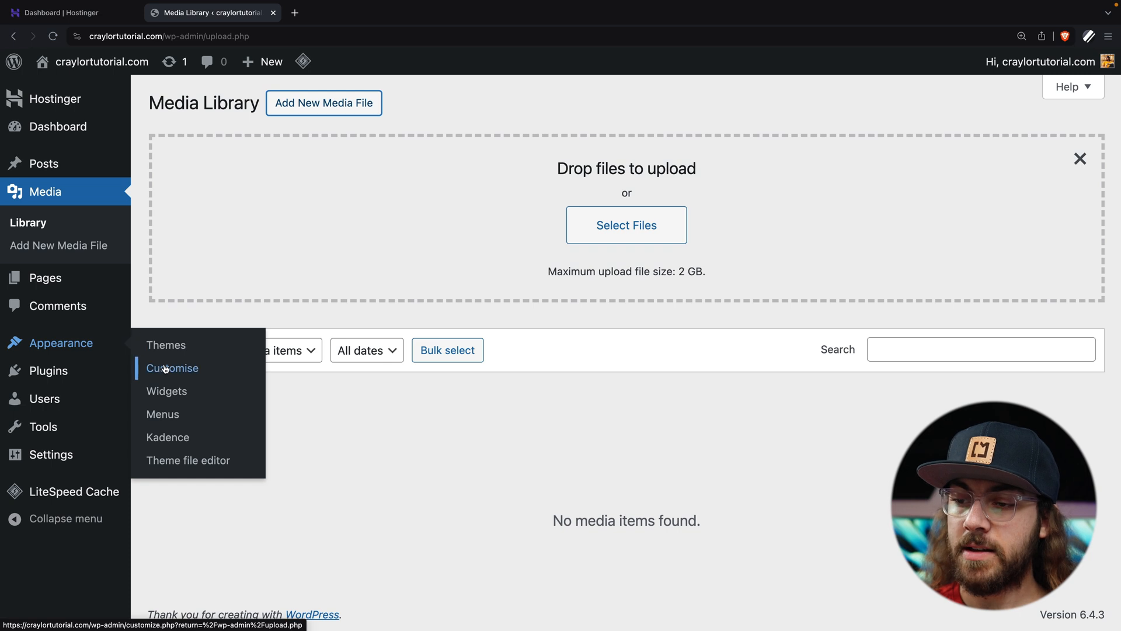
click(172, 367)
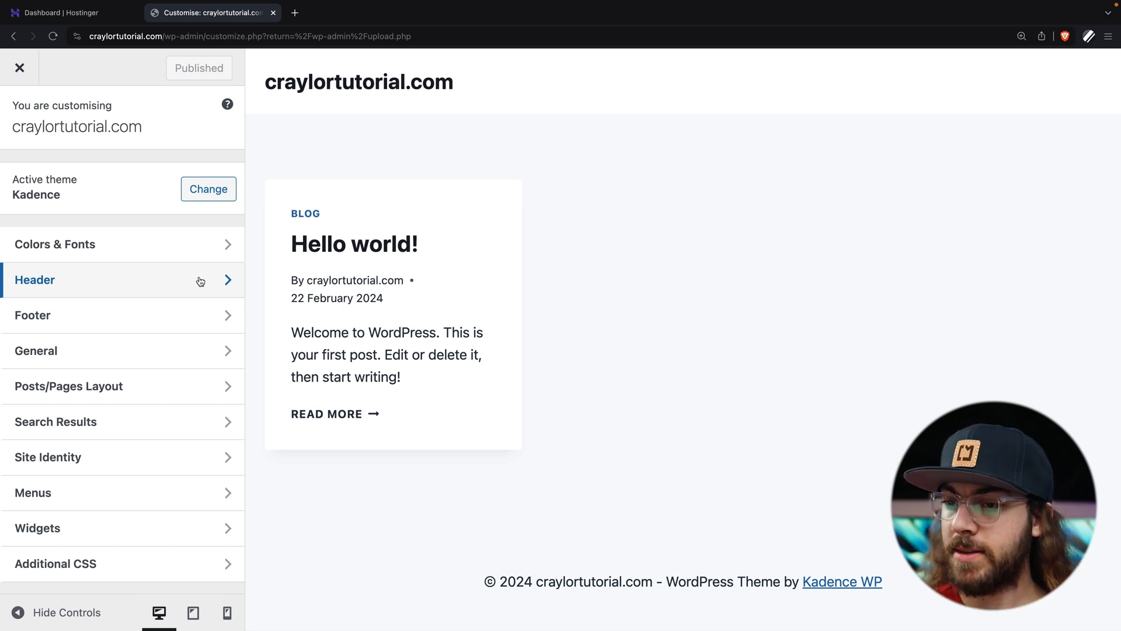
mouse_move(187, 281)
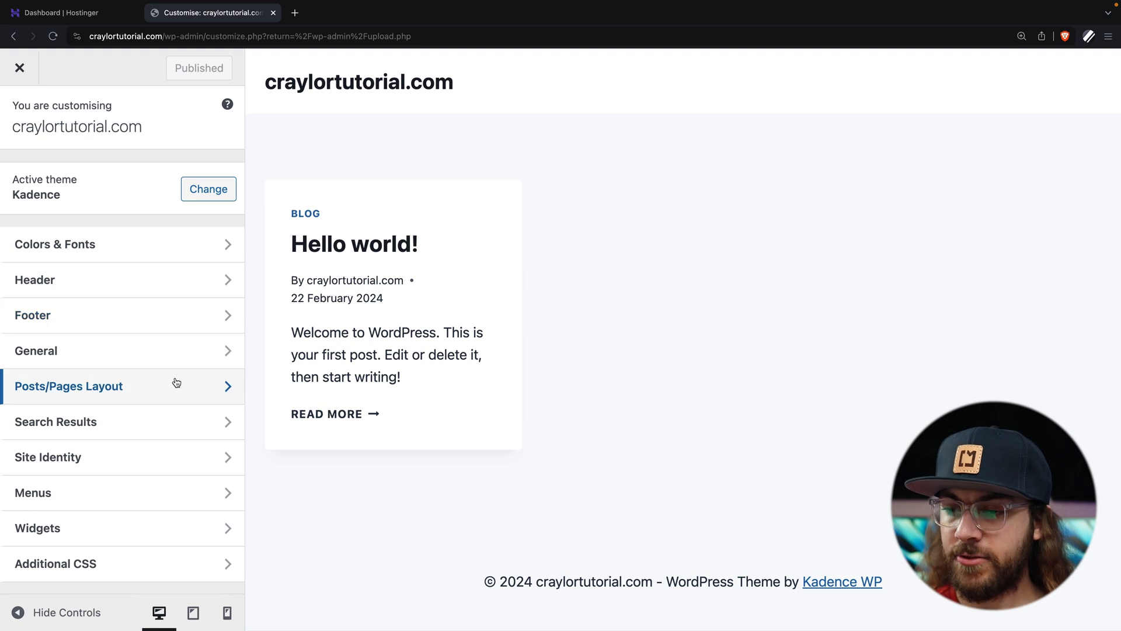
mouse_move(181, 527)
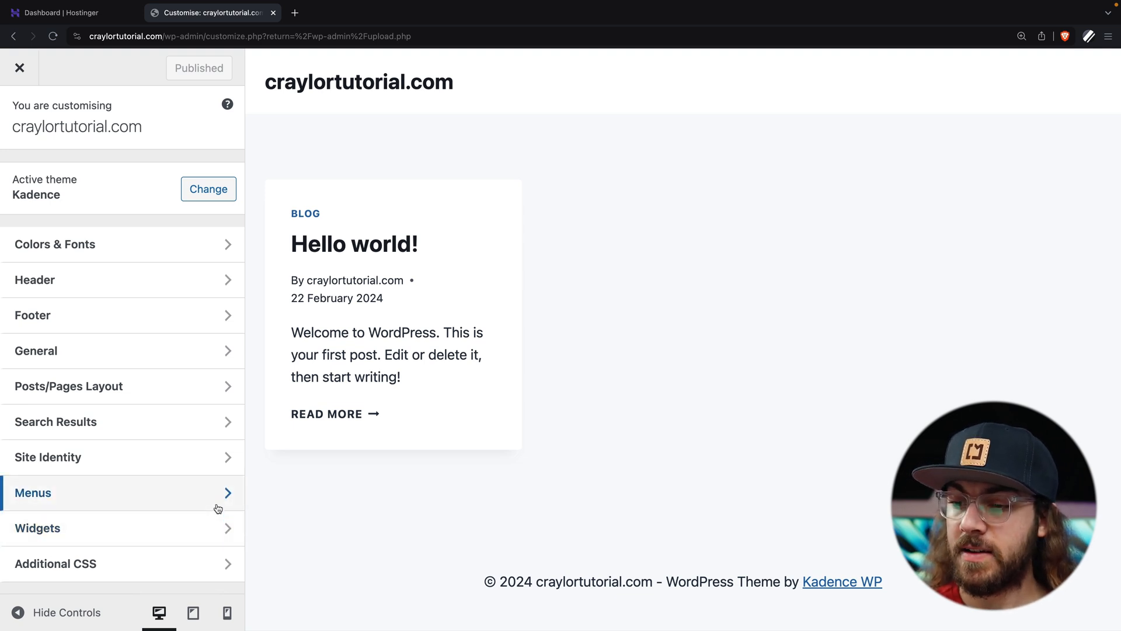
click(33, 493)
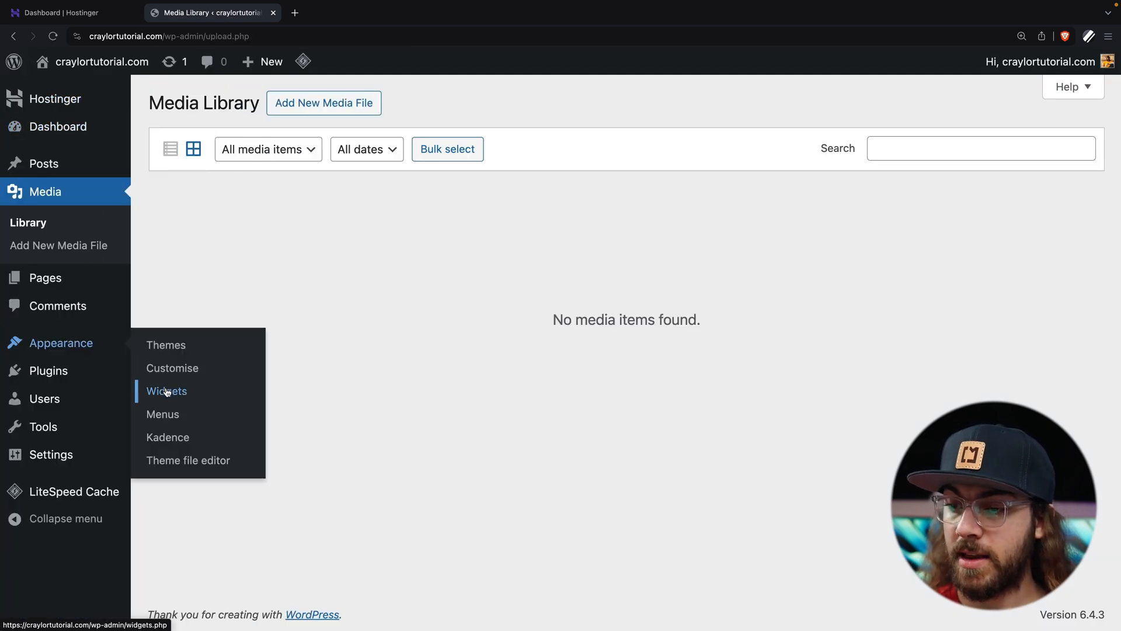
Visit Appearance Menus, then the Widgets editor for Sidebar 1 with the welcome guide dismissed
click(163, 414)
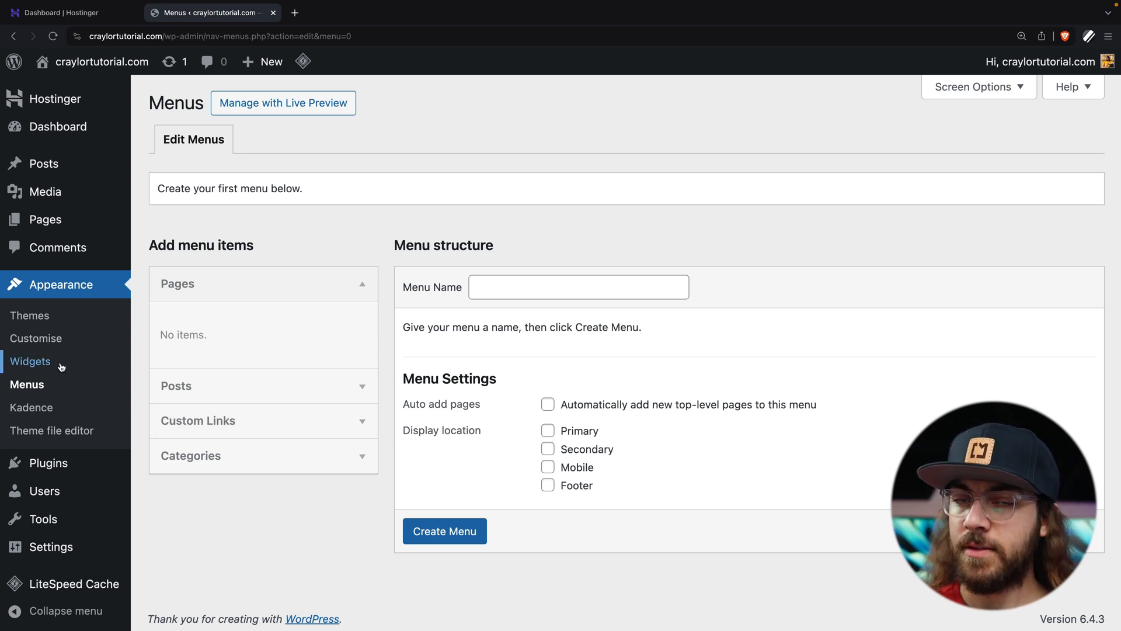
click(30, 361)
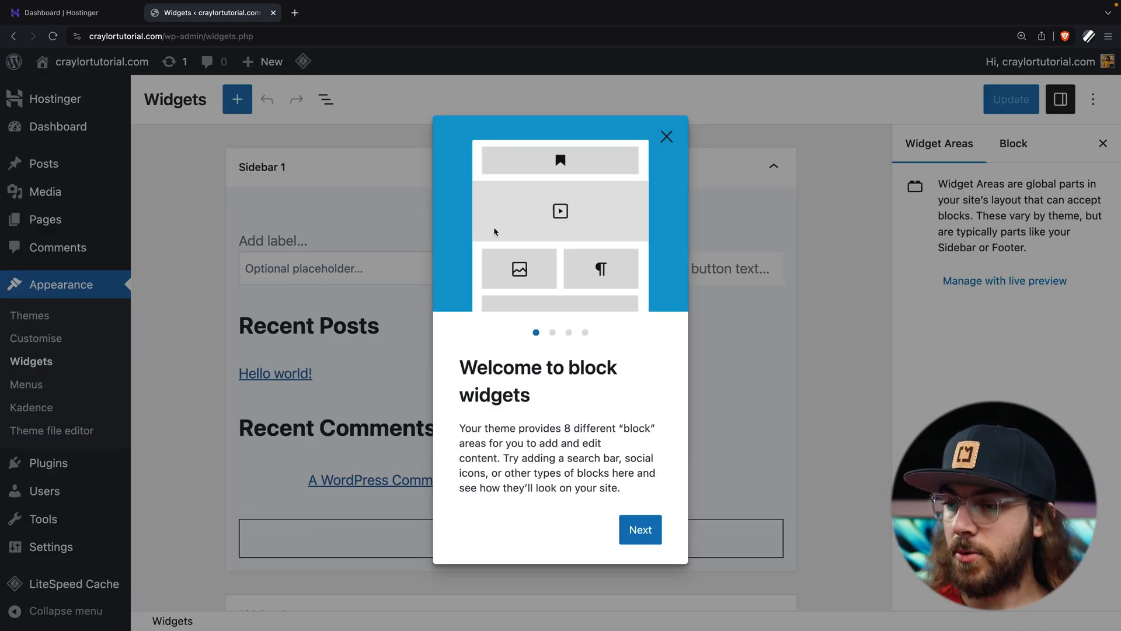
click(664, 136)
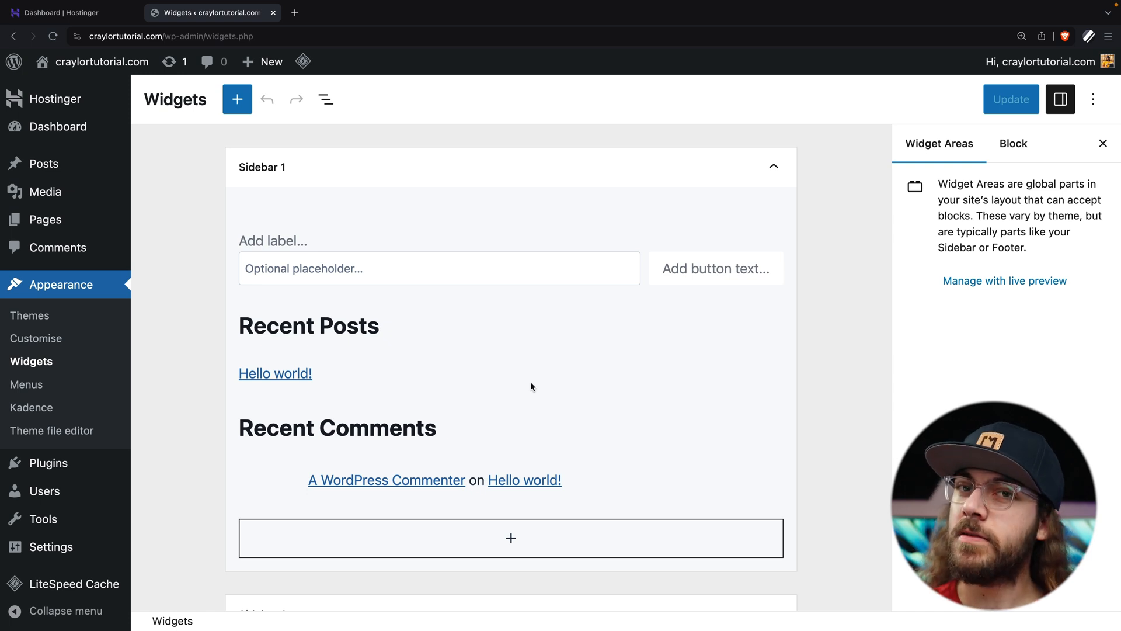
mouse_move(145, 455)
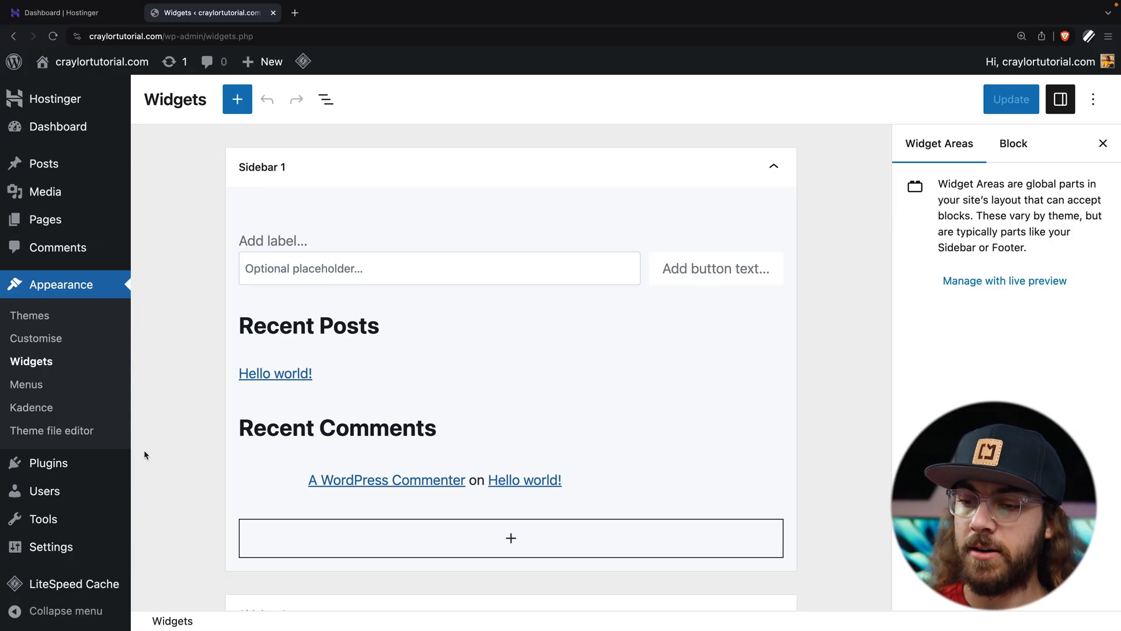
mouse_move(45, 491)
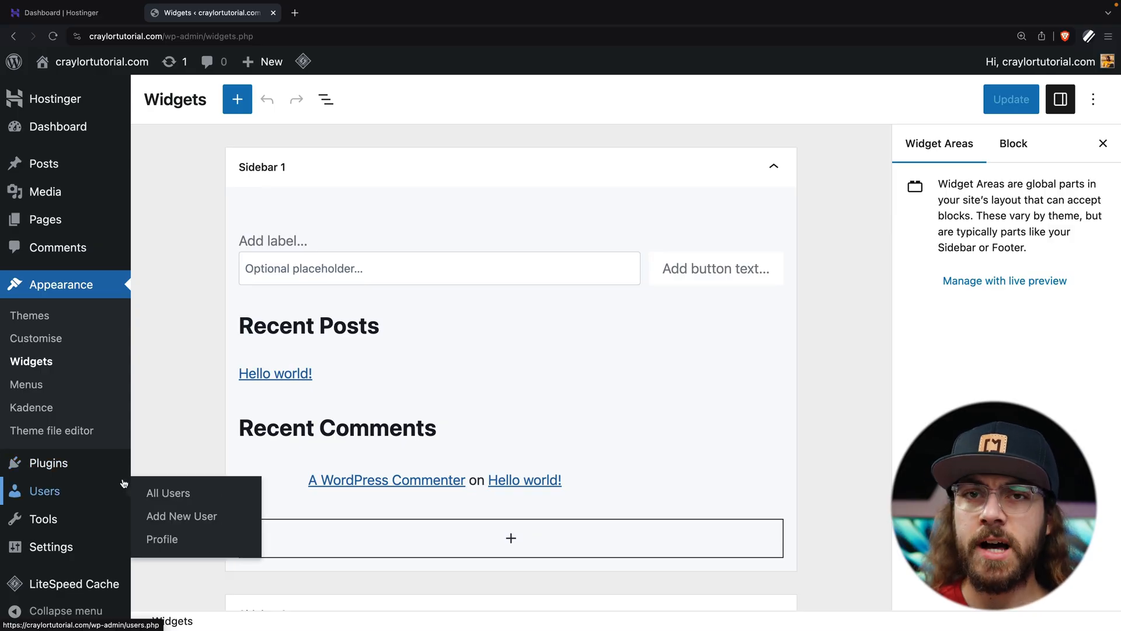
From the Users list, start the Add New User form and reach its Role field
click(168, 493)
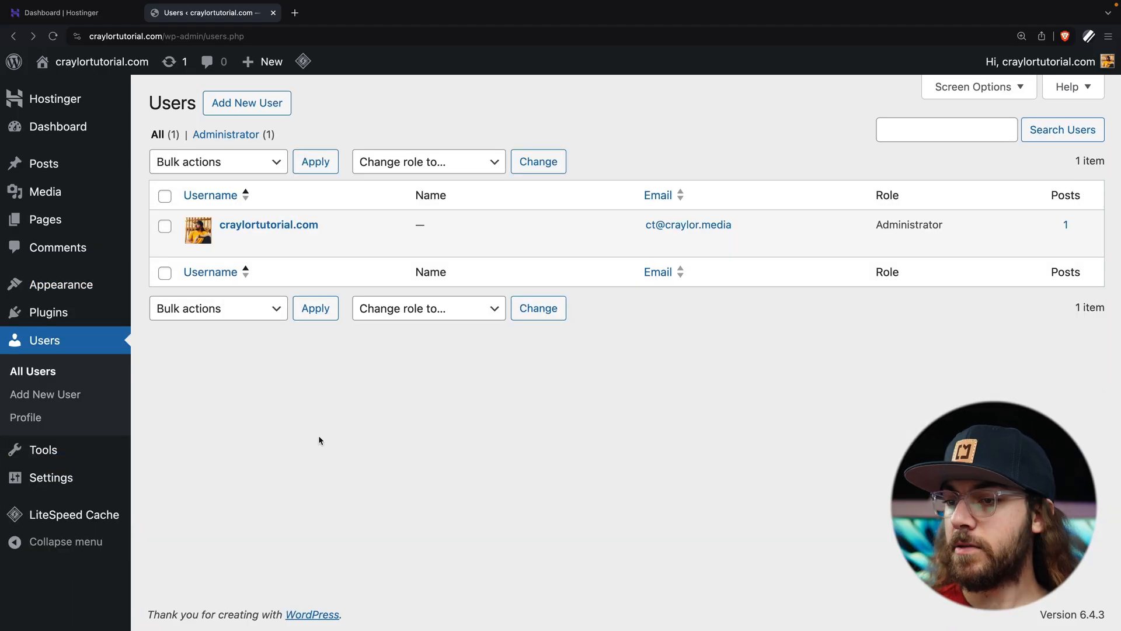
mouse_move(269, 225)
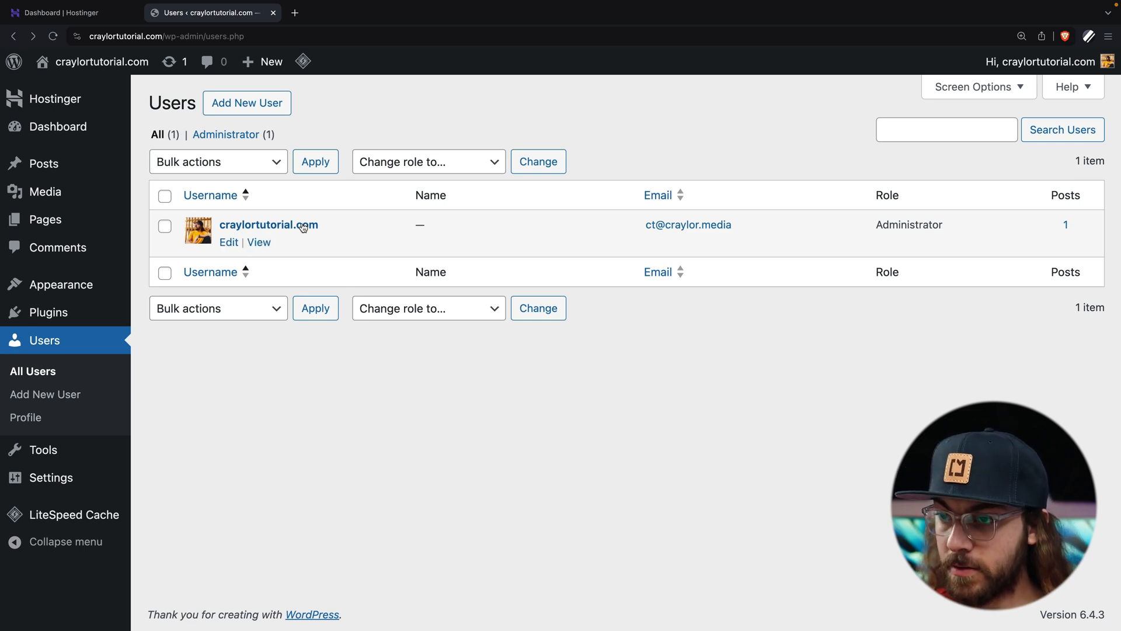
click(247, 103)
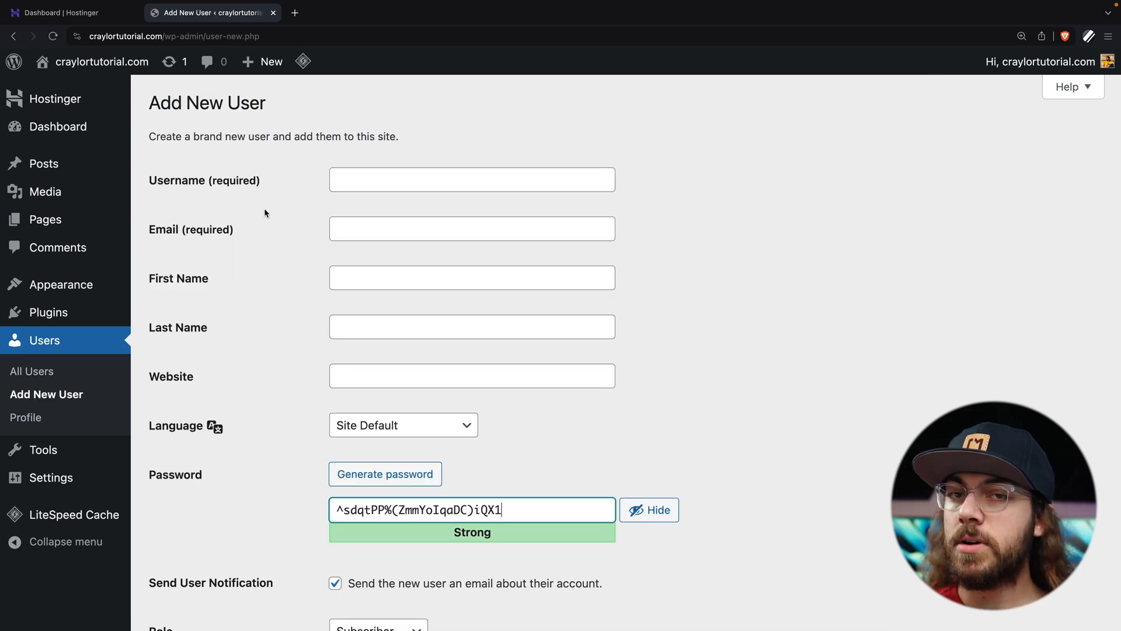
scroll(down, 3)
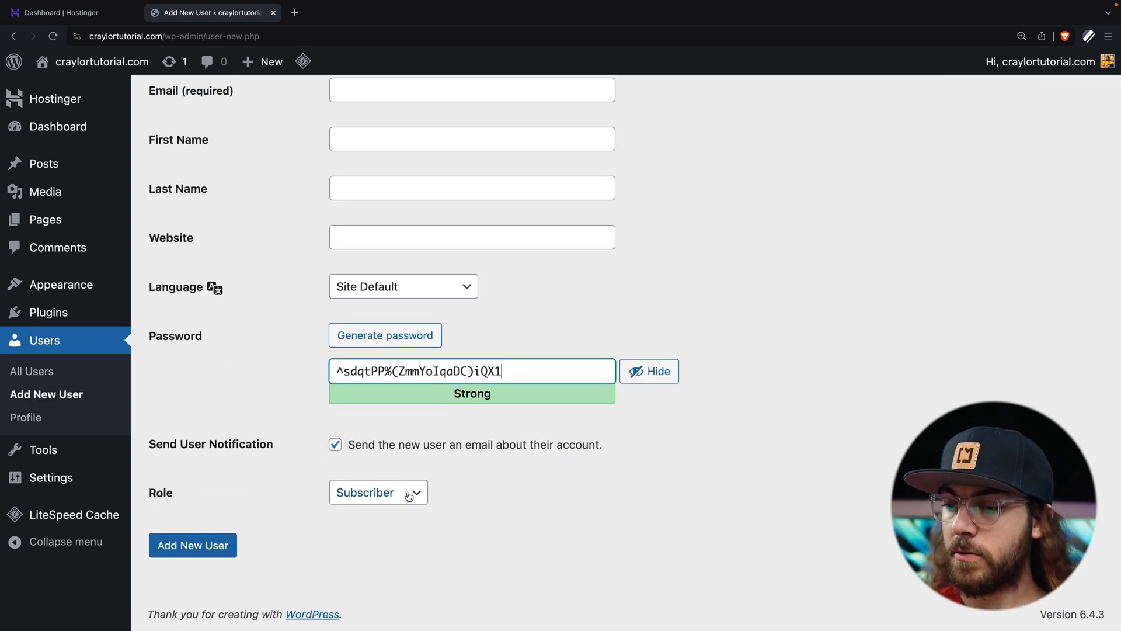
Set the new user's role to Administrator and keep it after reviewing the roles
click(377, 492)
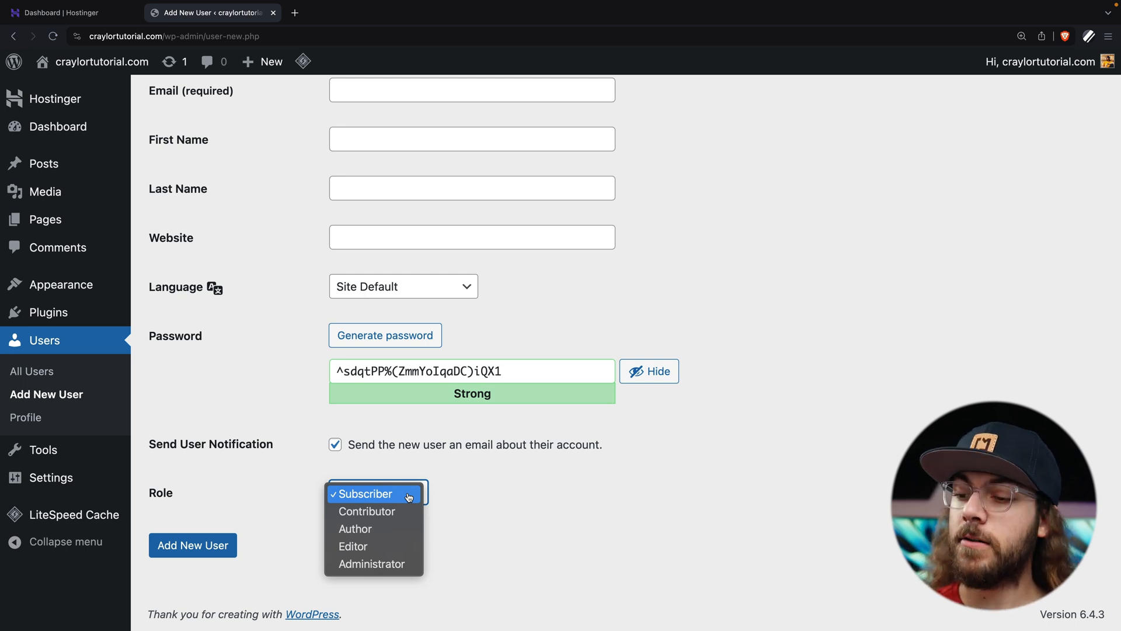
click(371, 563)
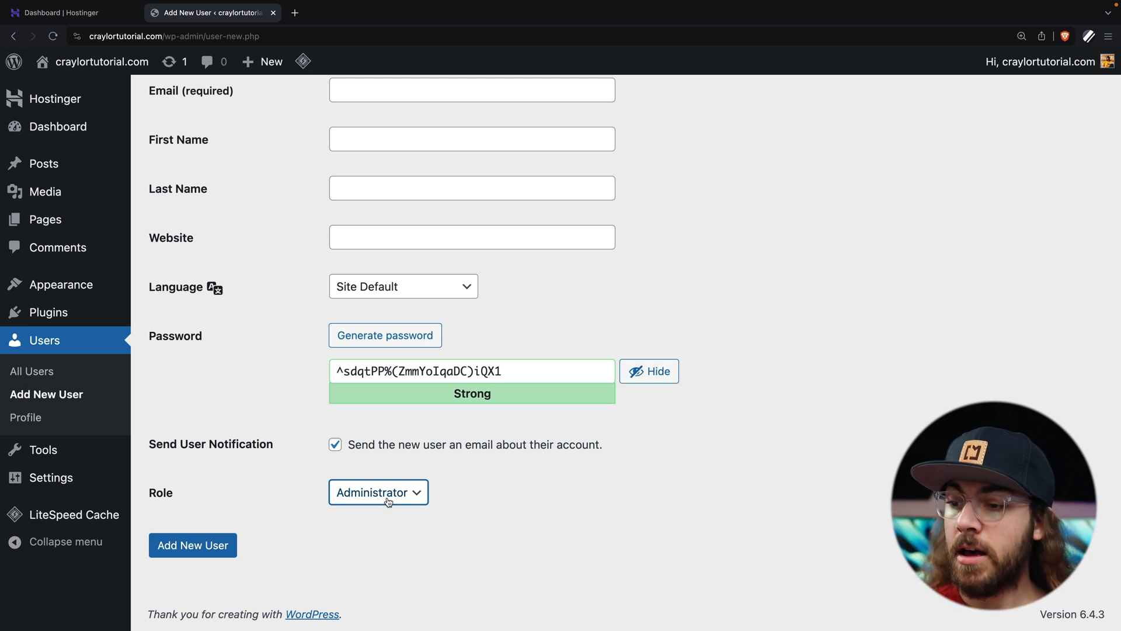
click(377, 492)
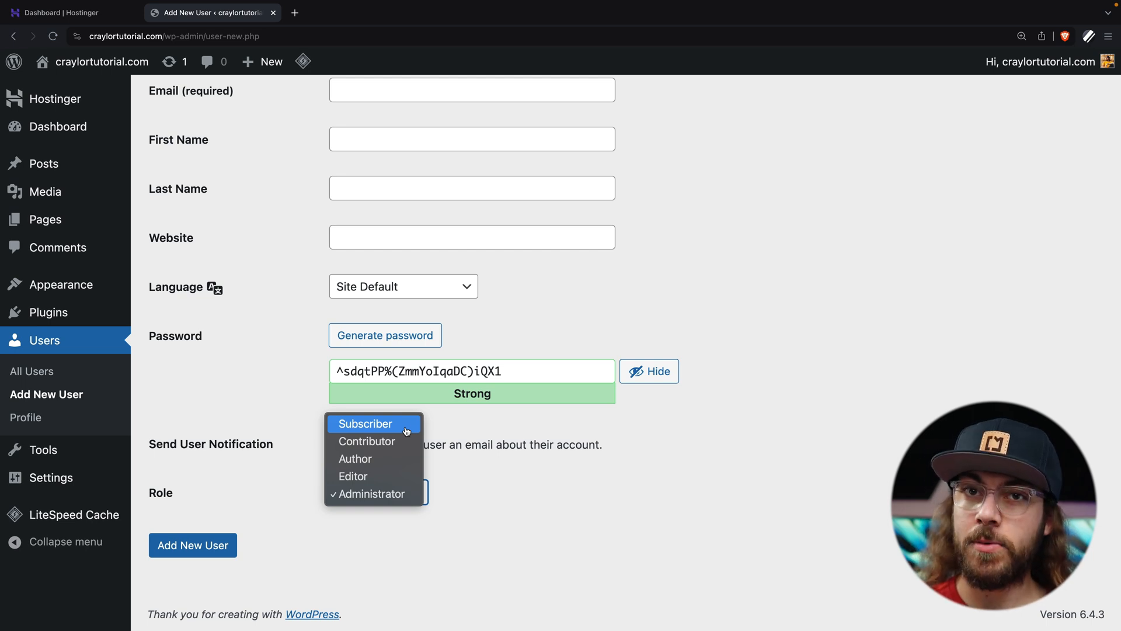
mouse_move(389, 493)
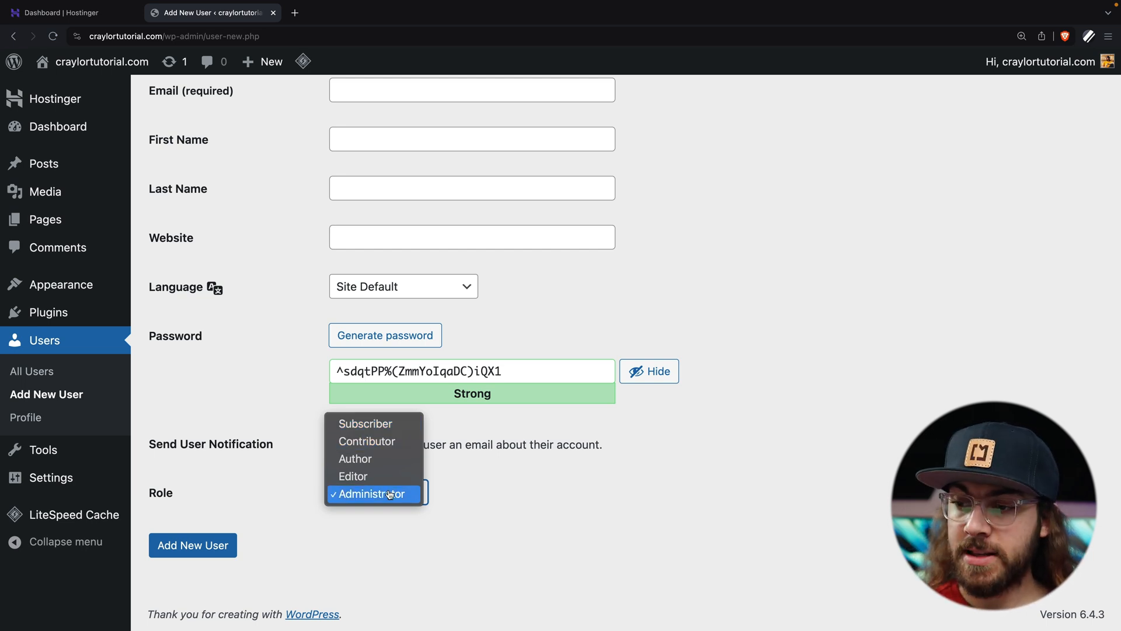
click(377, 492)
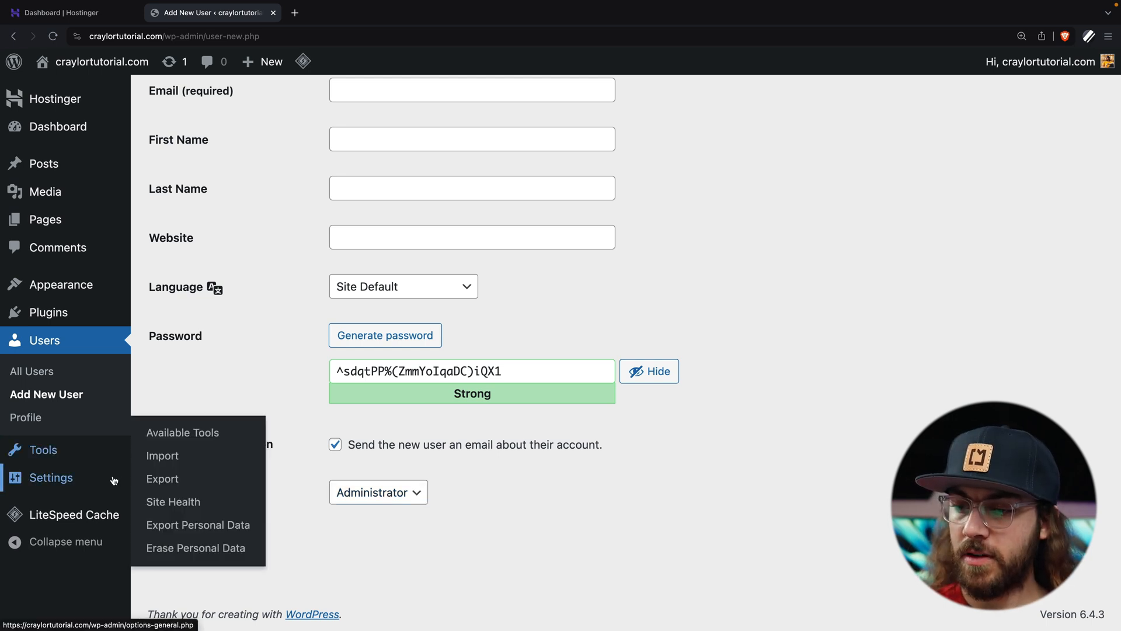
Review the General Settings options by scrolling through the page
click(50, 477)
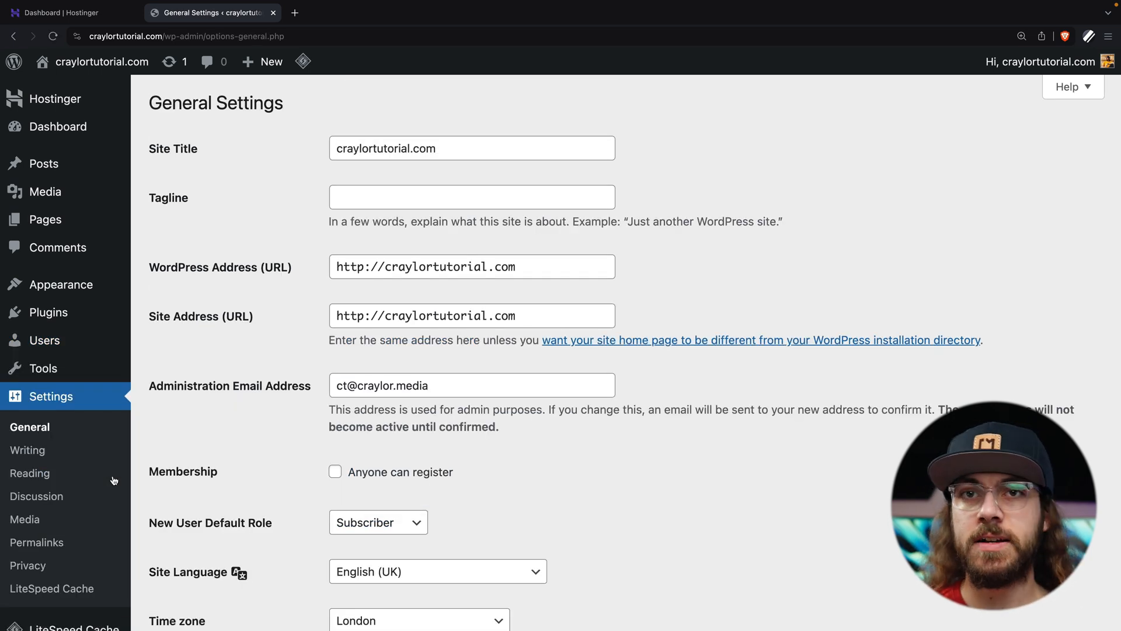
scroll(down, 3)
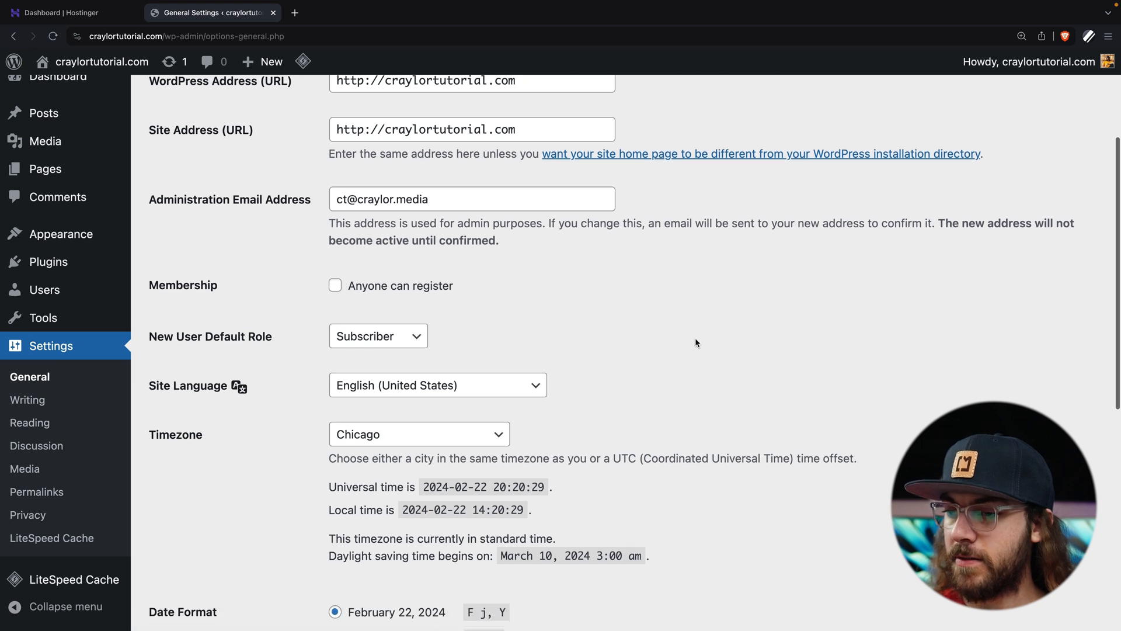
scroll(down, 3)
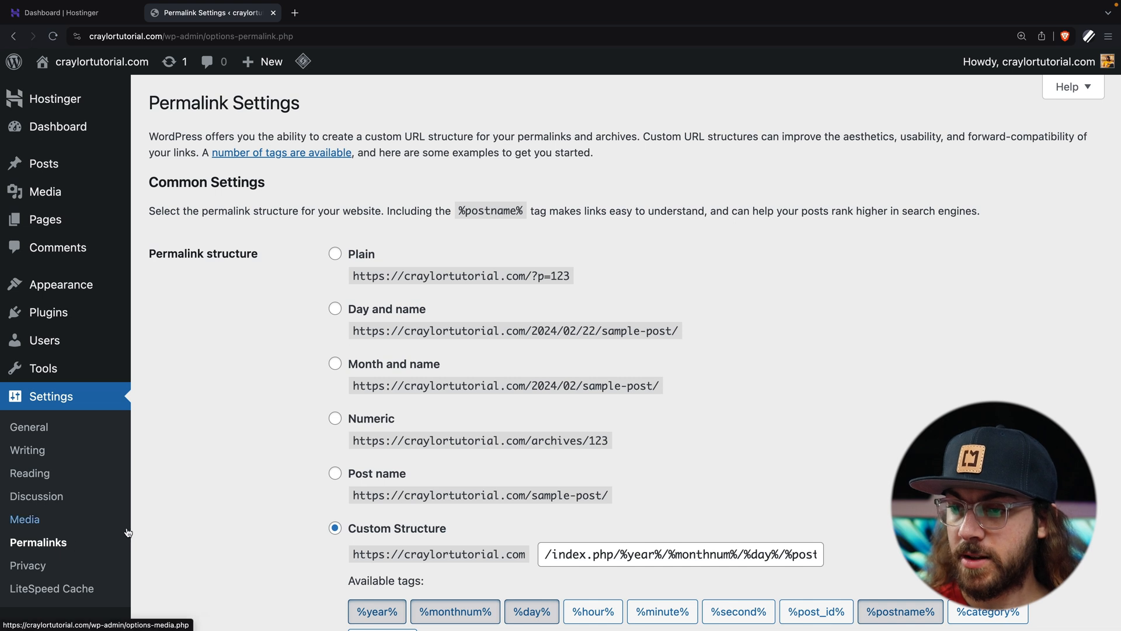
Select the Post name permalink structure and save the changes
scroll(down, 3)
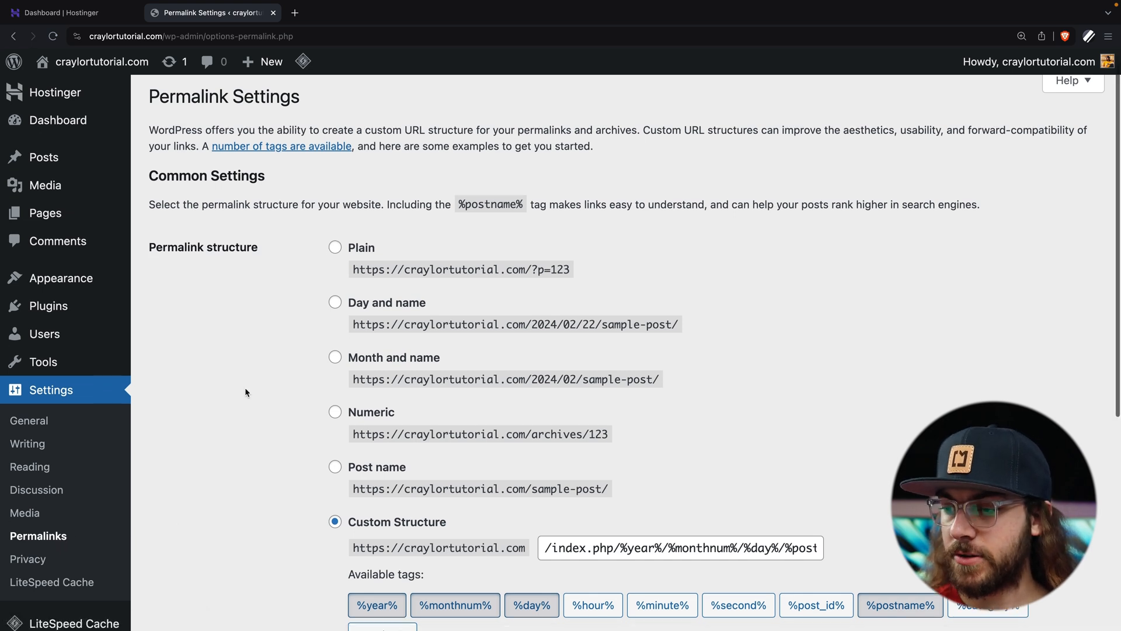
scroll(down, 3)
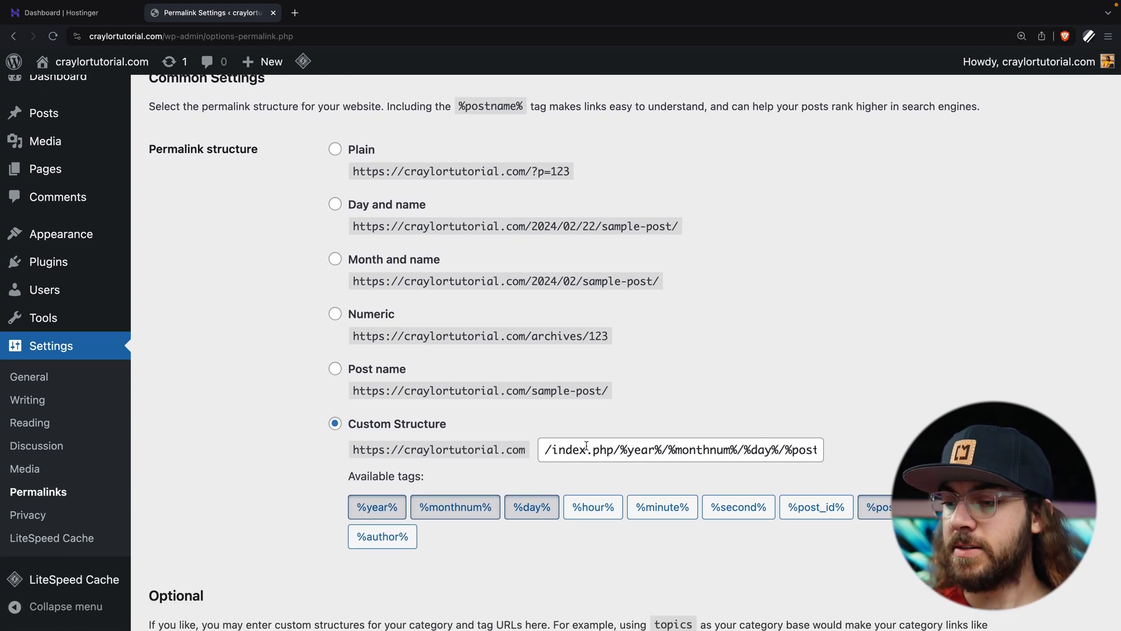
double_click(566, 450)
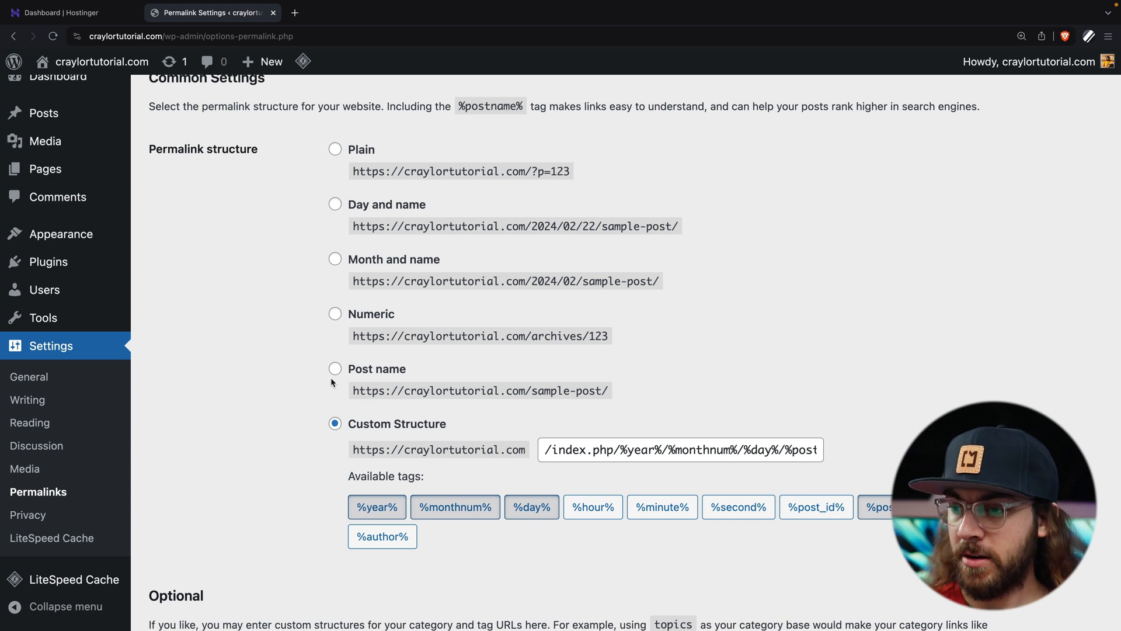
click(335, 368)
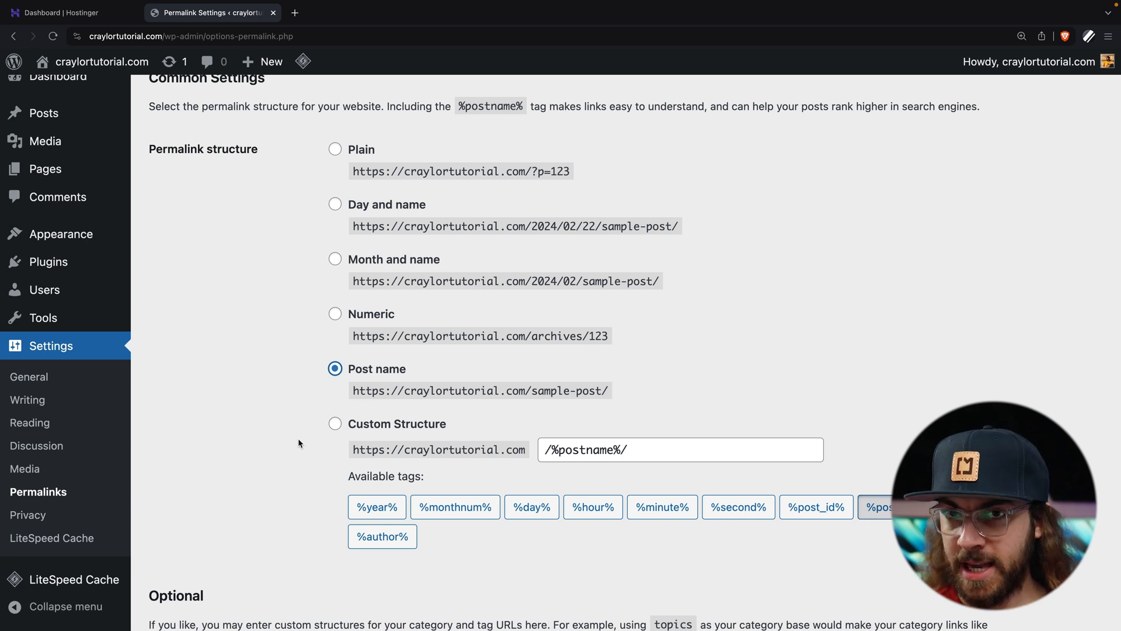
scroll(down, 3)
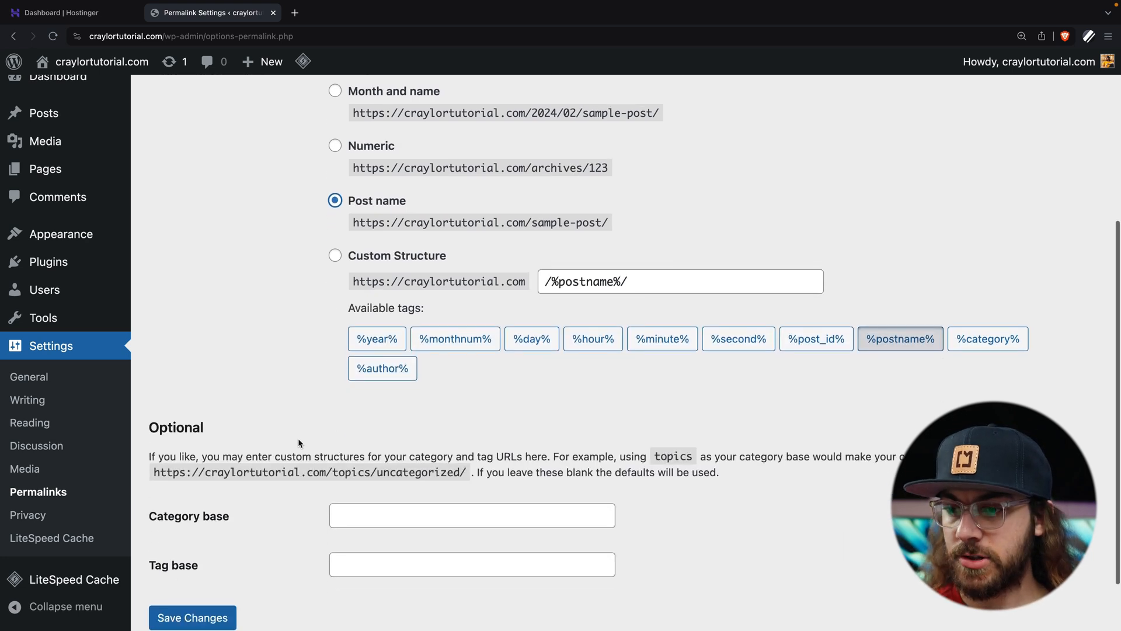
click(191, 617)
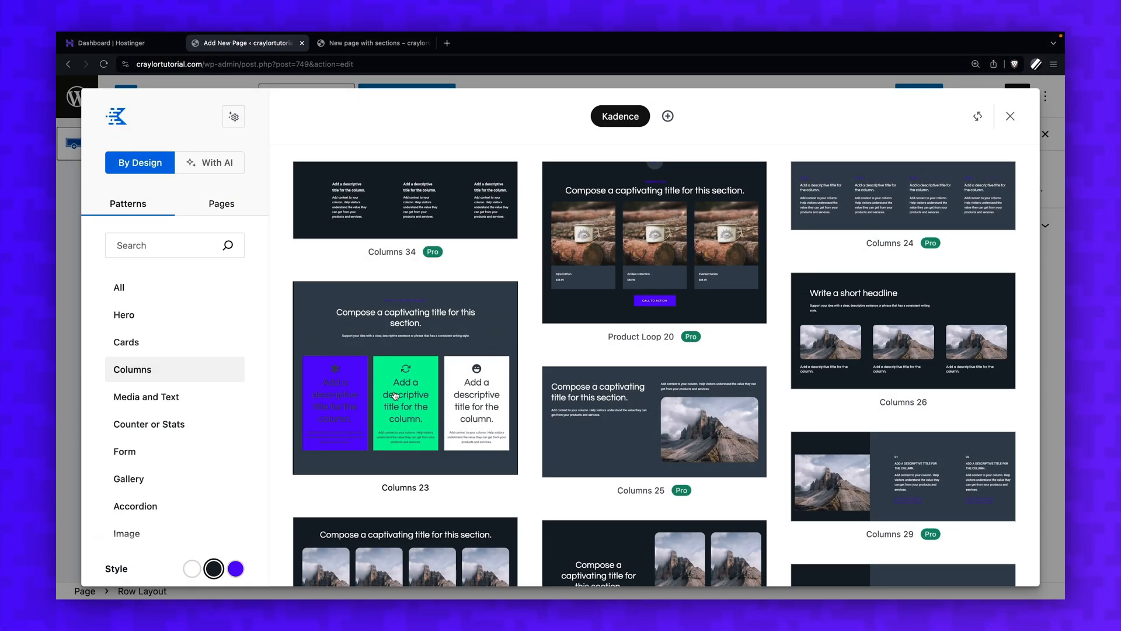
Insert the Kadence Columns 23 pattern into the new page
click(406, 403)
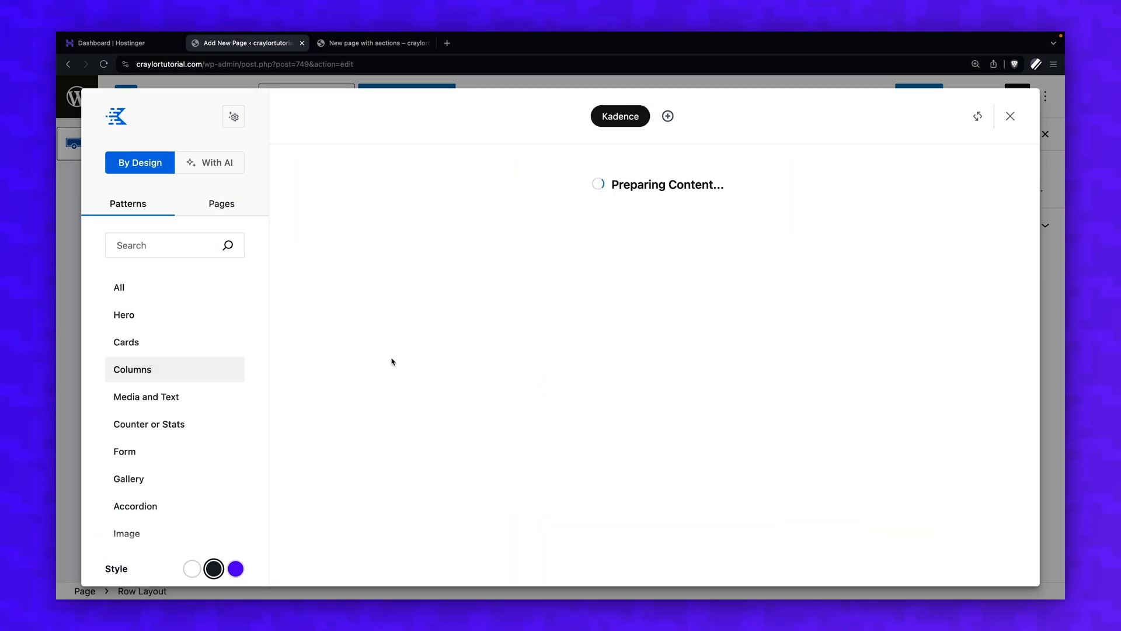